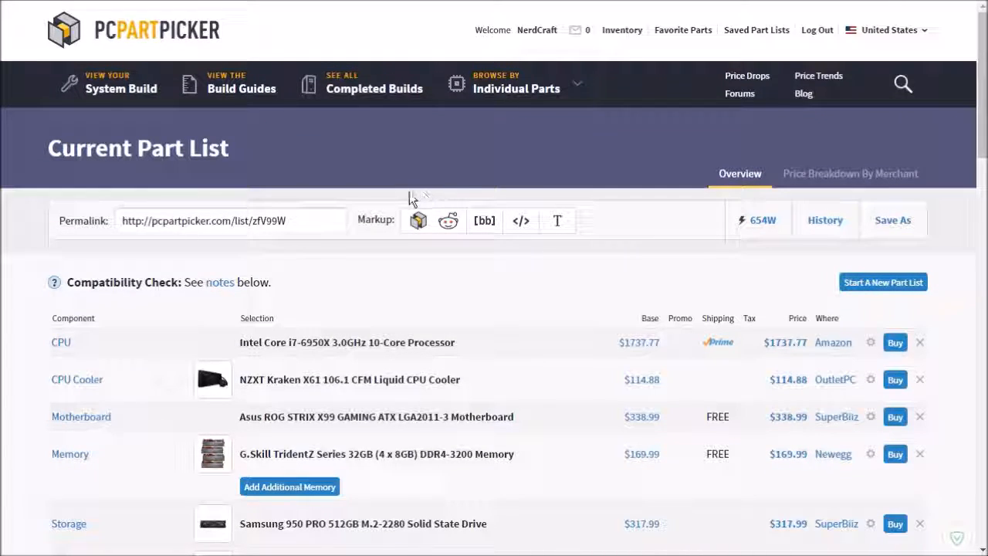
# Review the Intel Core i7-6950X CPU row, highlighting its $1737.77 base price, and view its product details.
pyautogui.scroll(-3)
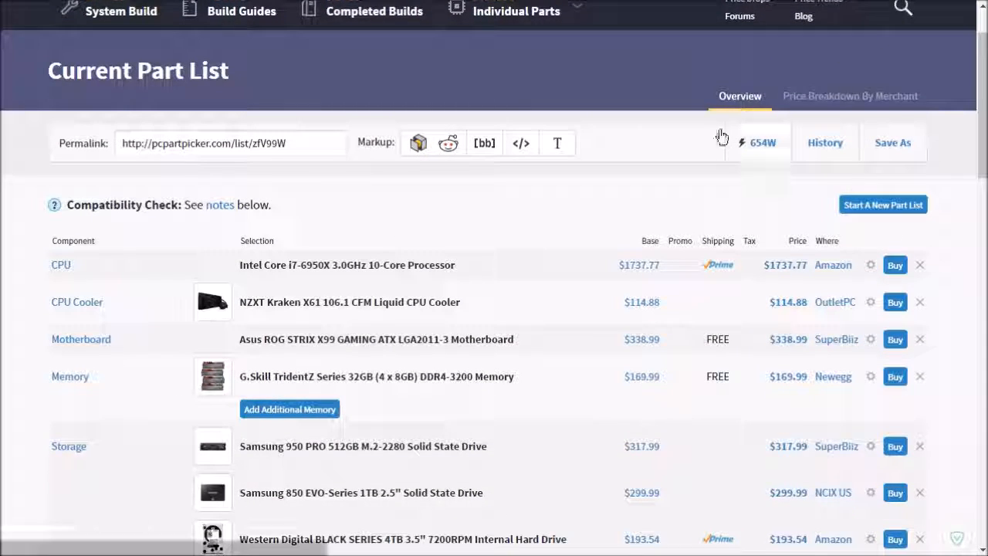
pyautogui.moveTo(466, 210)
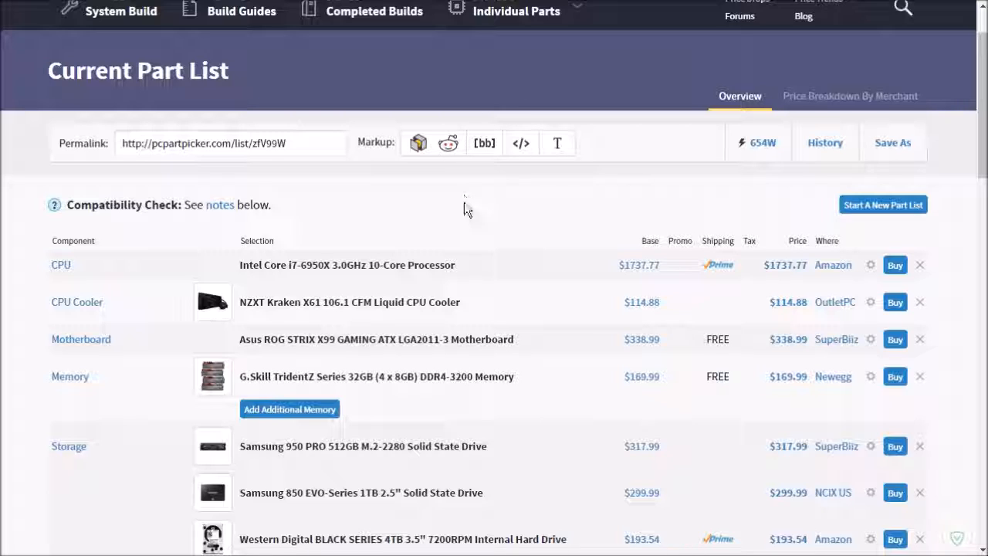
pyautogui.moveTo(404, 255)
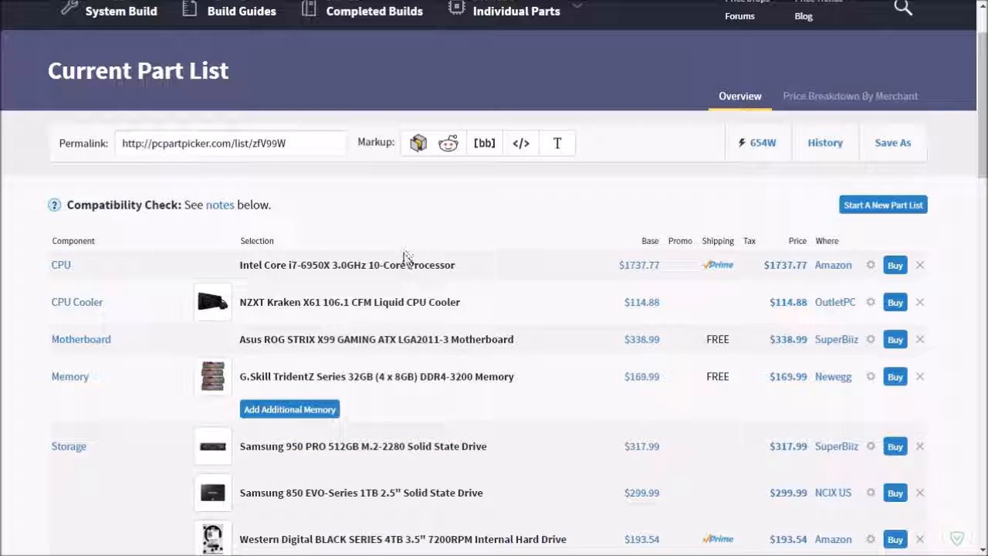
pyautogui.moveTo(496, 241)
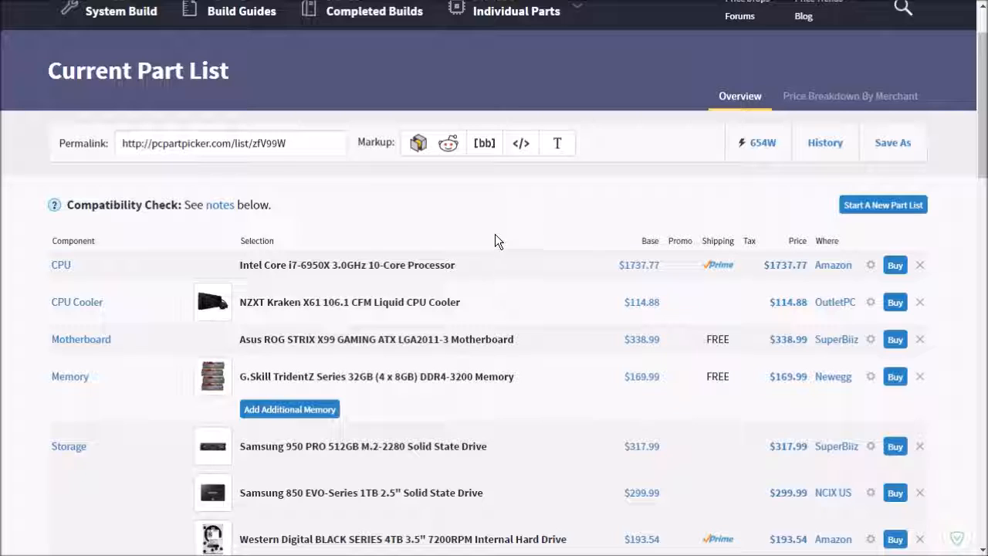
pyautogui.doubleClick(345, 265)
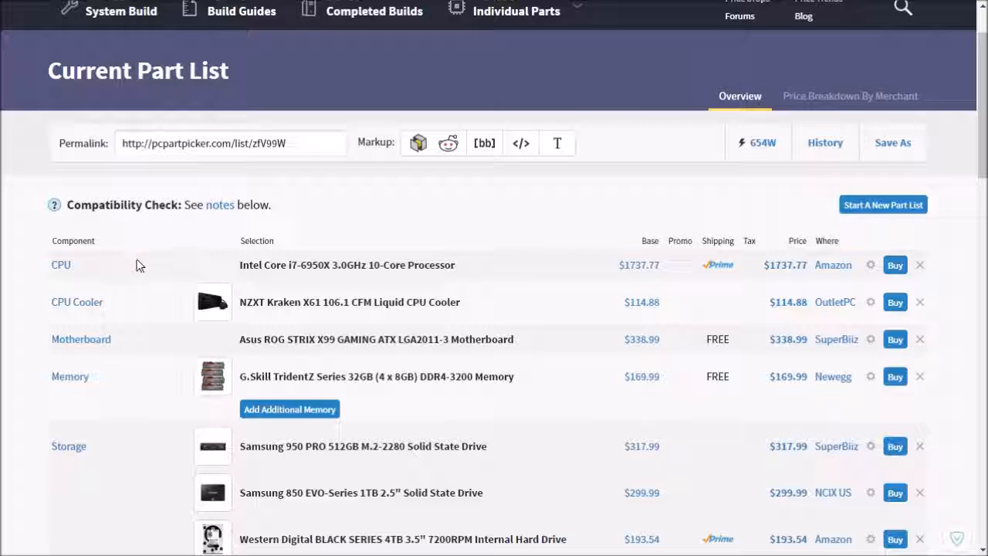
pyautogui.moveTo(432, 231)
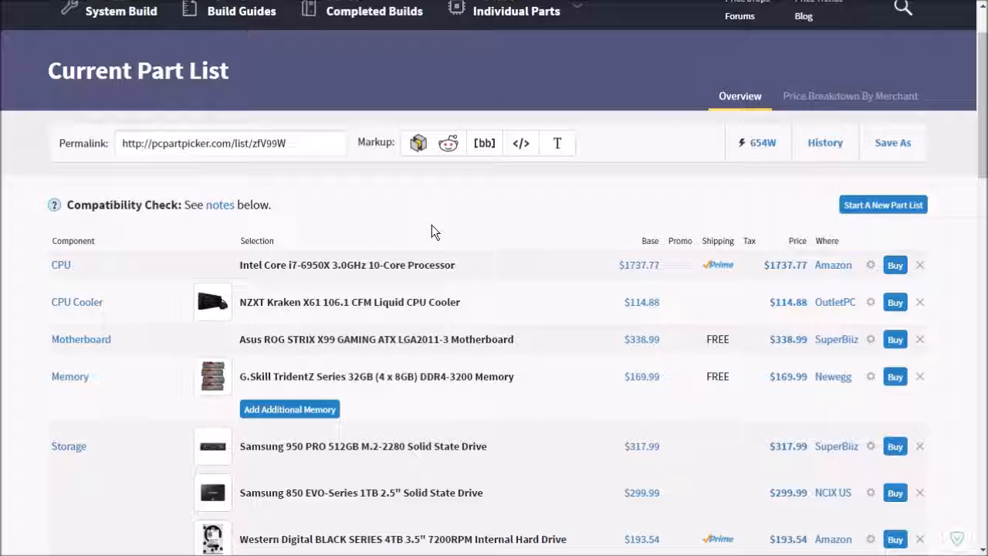
pyautogui.moveTo(456, 250)
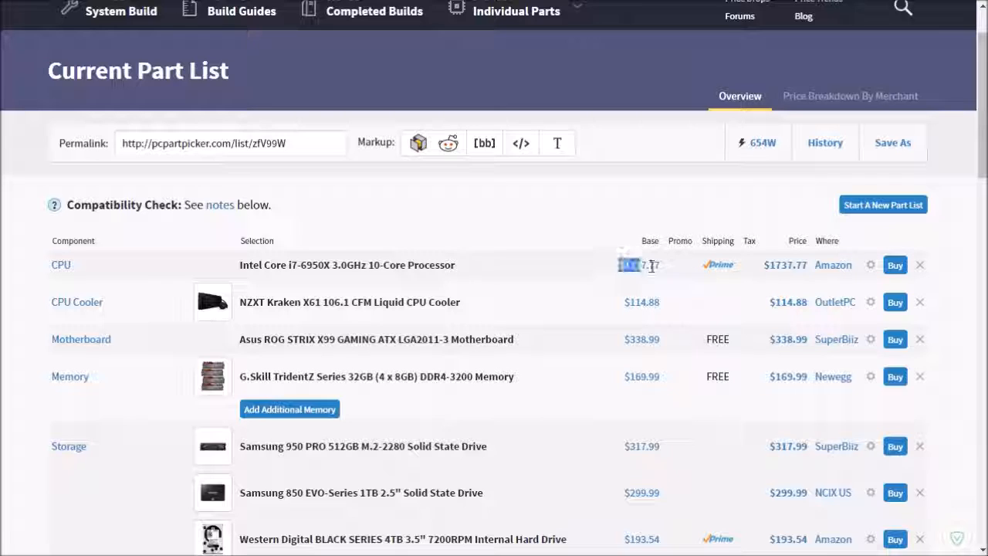
pyautogui.doubleClick(639, 266)
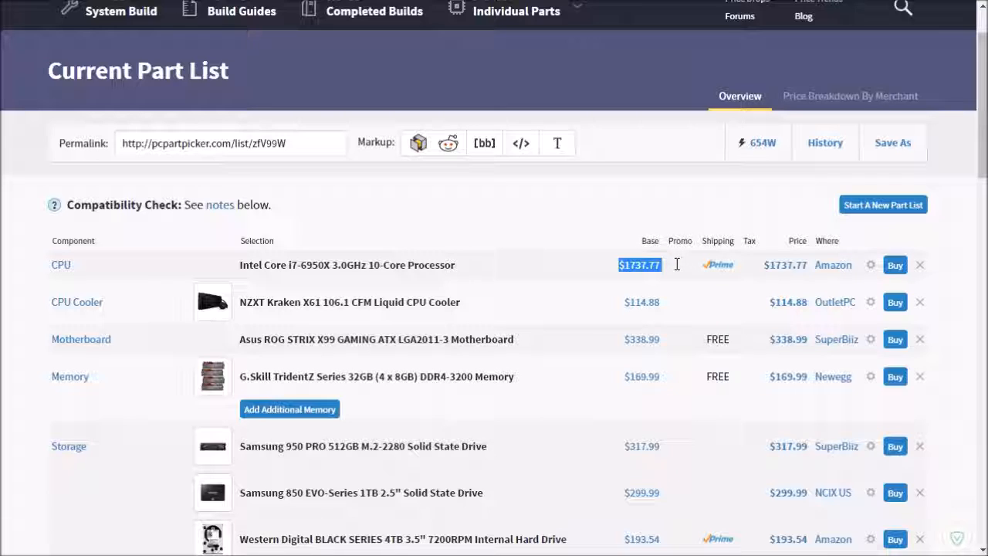
pyautogui.moveTo(676, 268)
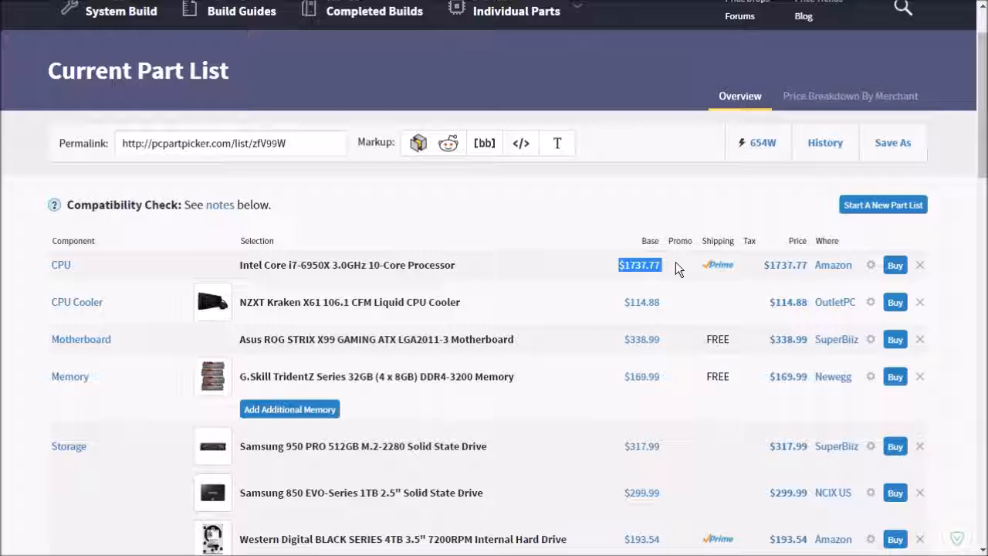
pyautogui.moveTo(588, 238)
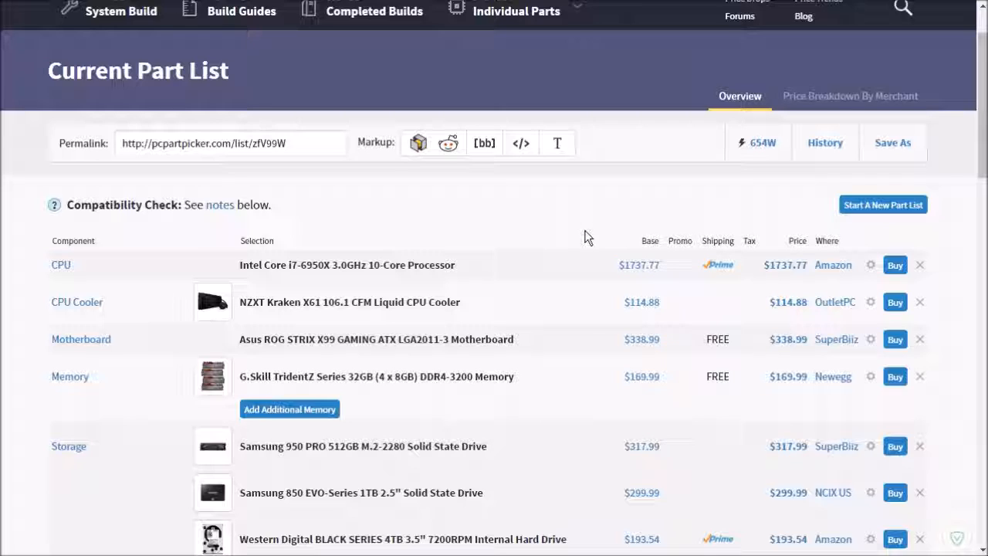
pyautogui.moveTo(450, 240)
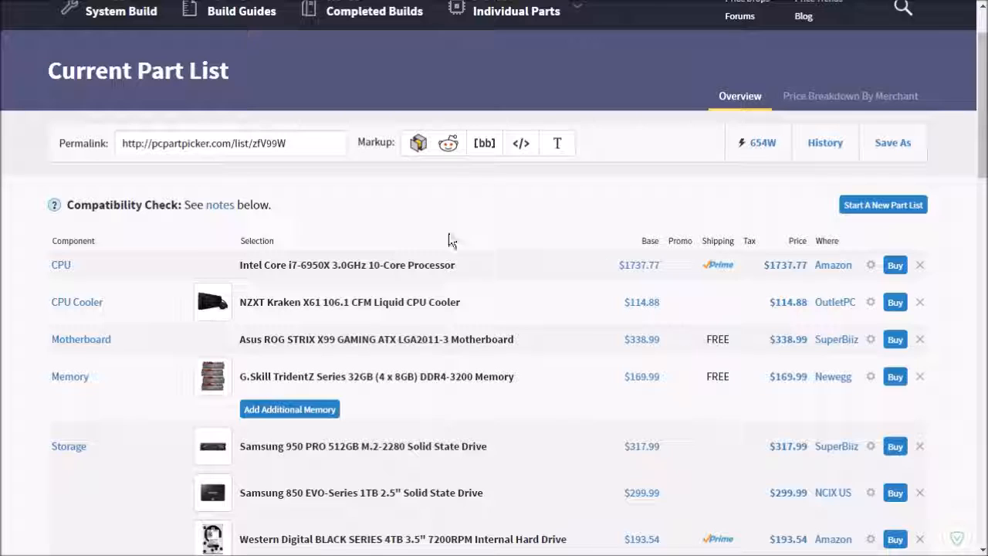
pyautogui.moveTo(492, 234)
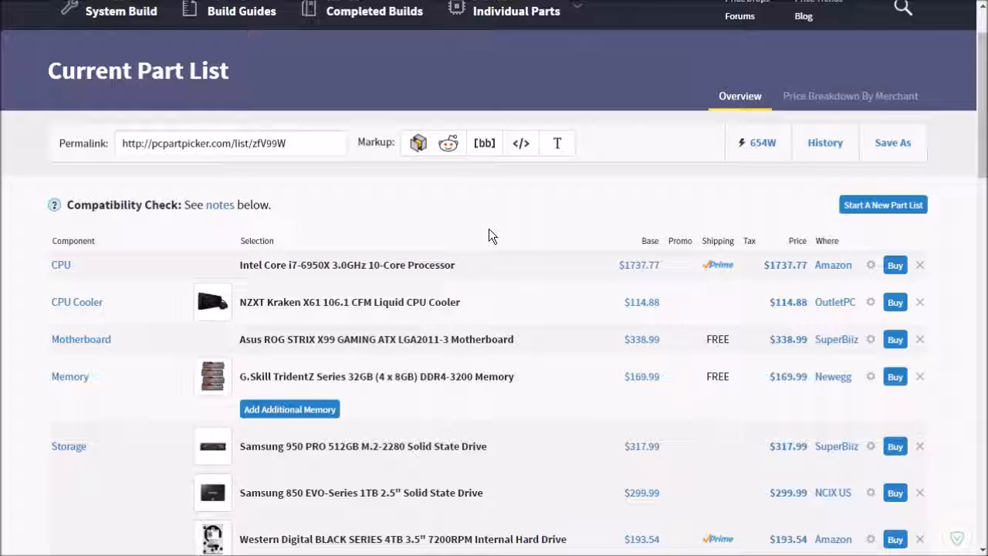
pyautogui.moveTo(432, 219)
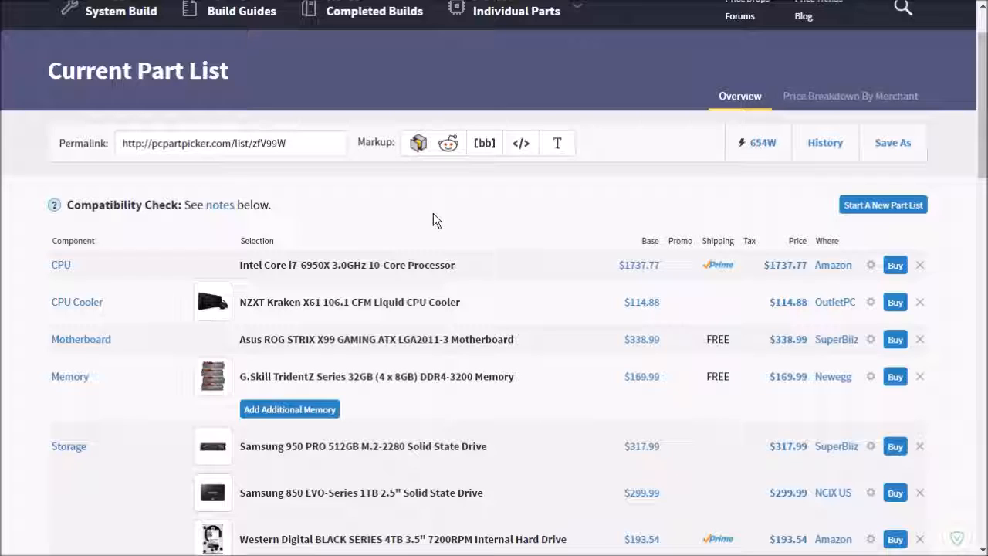
pyautogui.moveTo(465, 137)
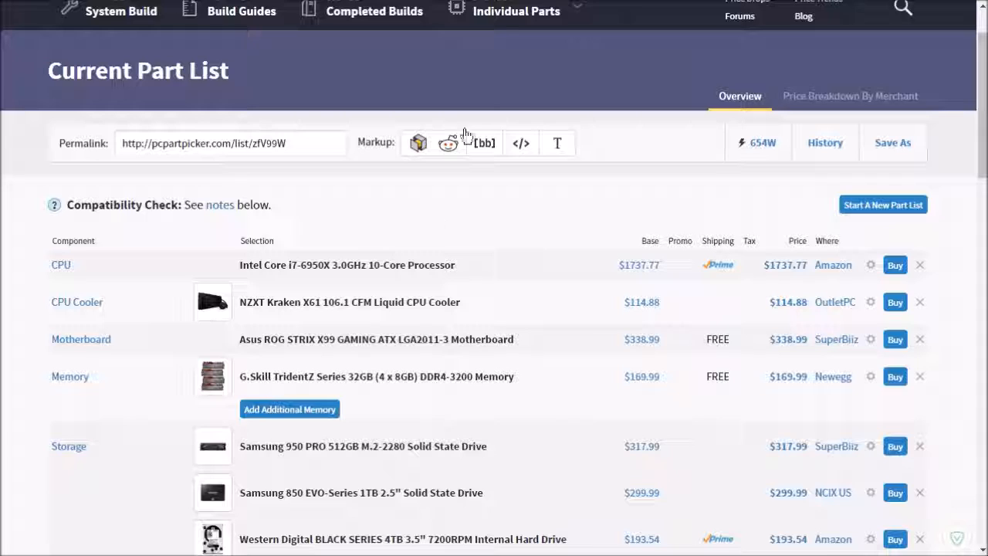
pyautogui.moveTo(651, 215)
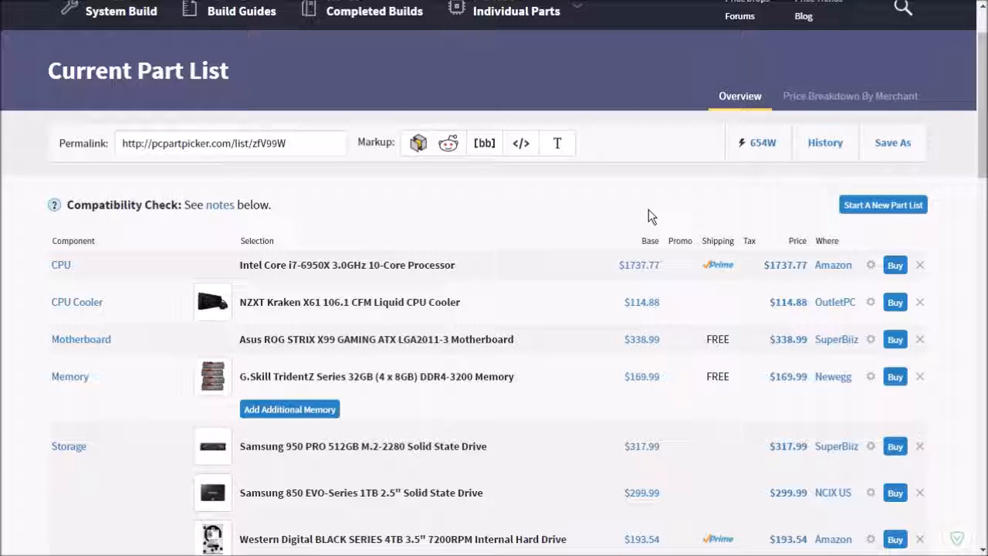
pyautogui.moveTo(554, 195)
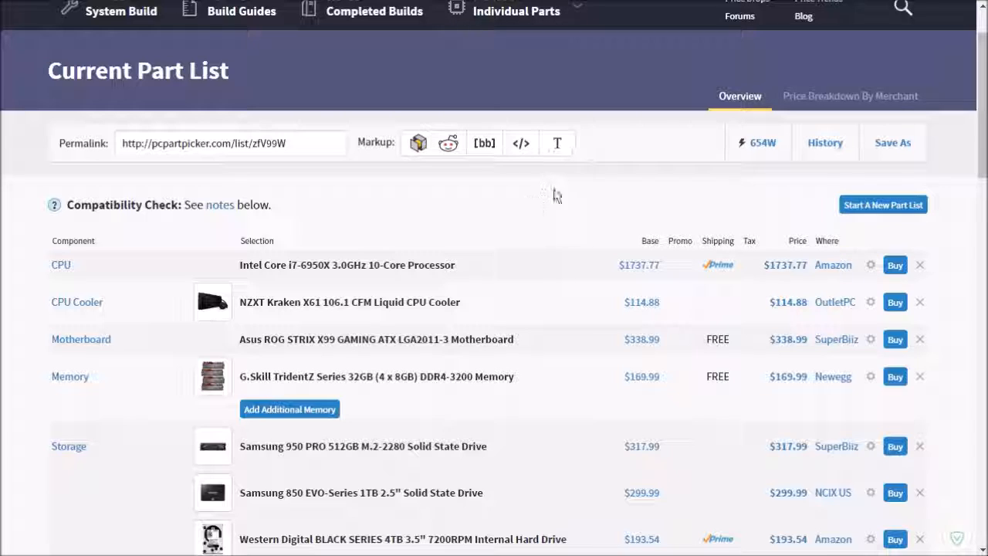
pyautogui.moveTo(420, 288)
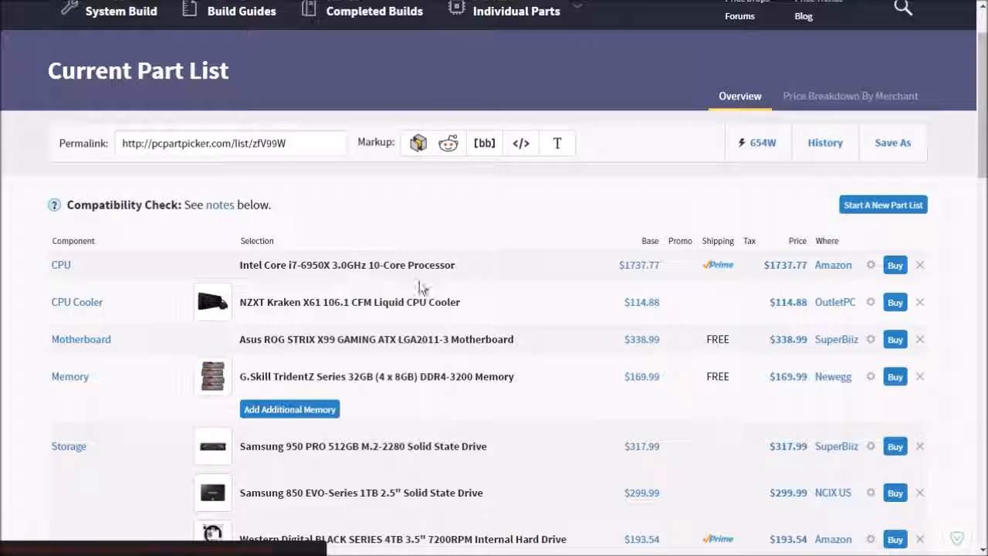
pyautogui.doubleClick(346, 265)
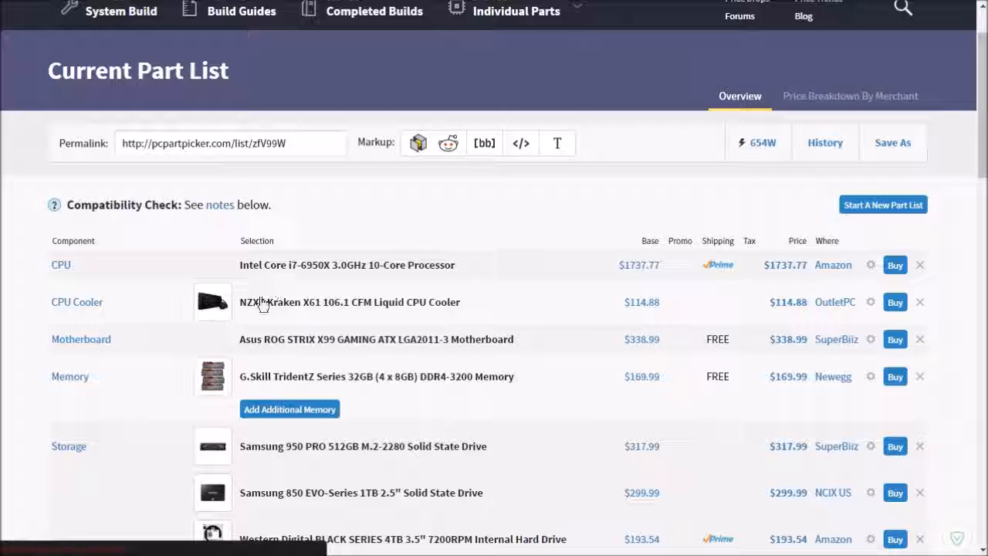
pyautogui.click(345, 265)
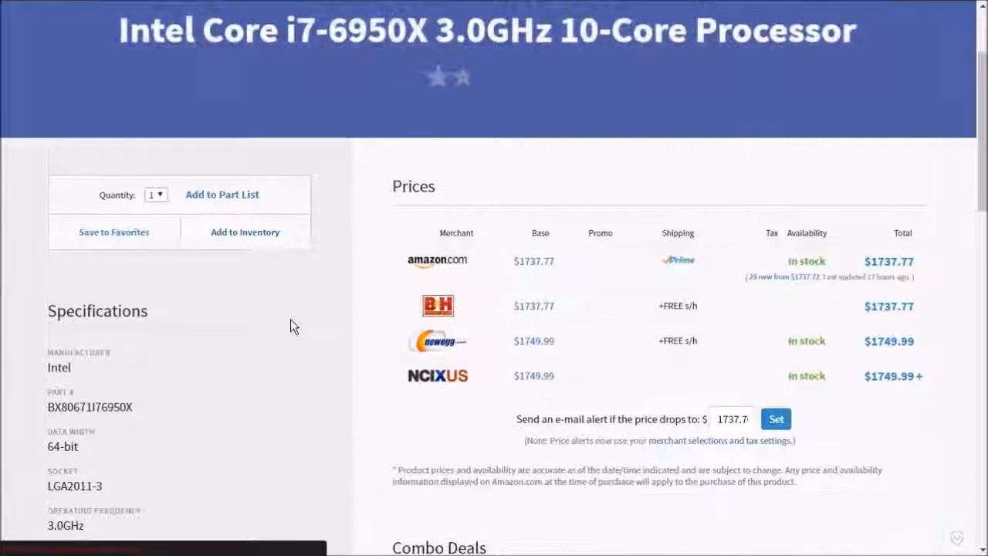
# Scroll through the i7-6950X product details page.
pyautogui.scroll(-3)
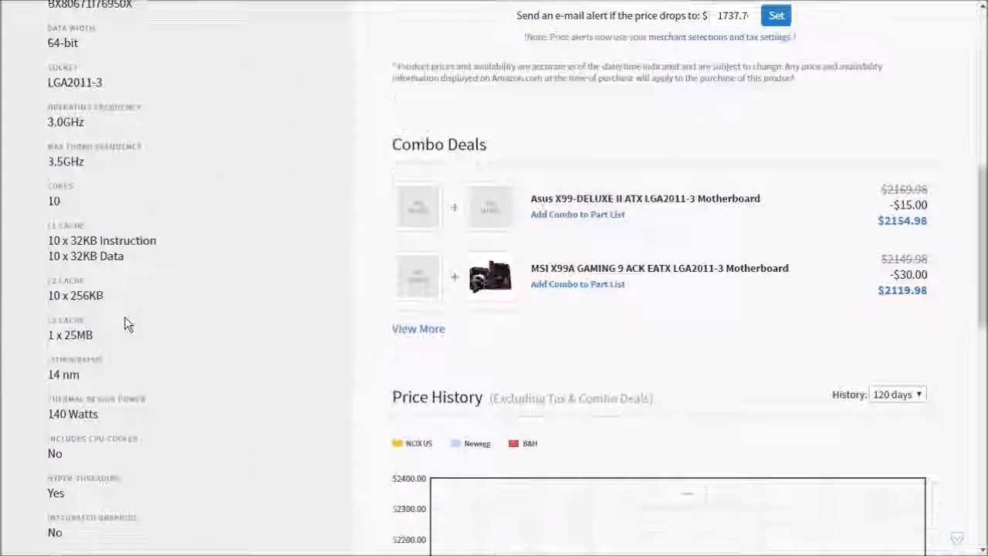
pyautogui.scroll(-3)
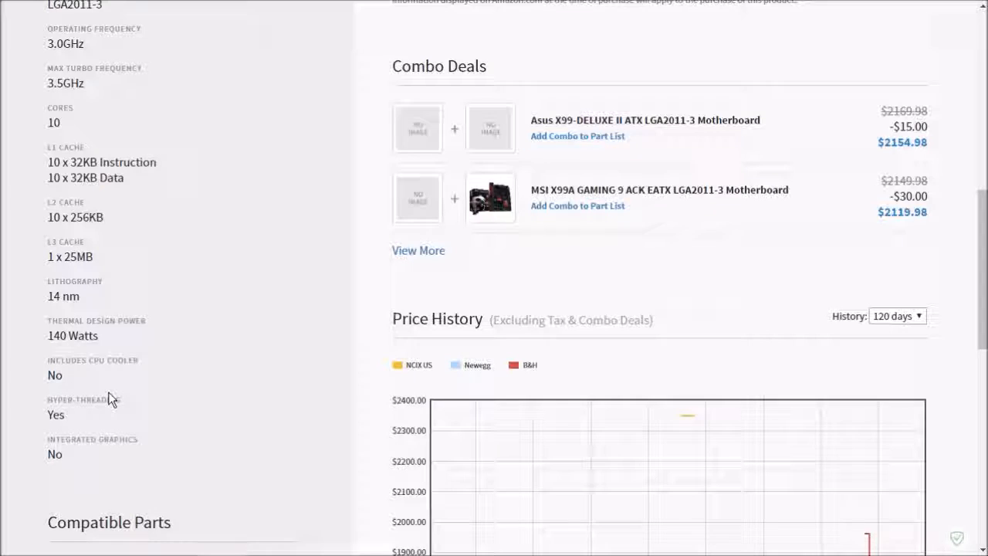
pyautogui.scroll(3)
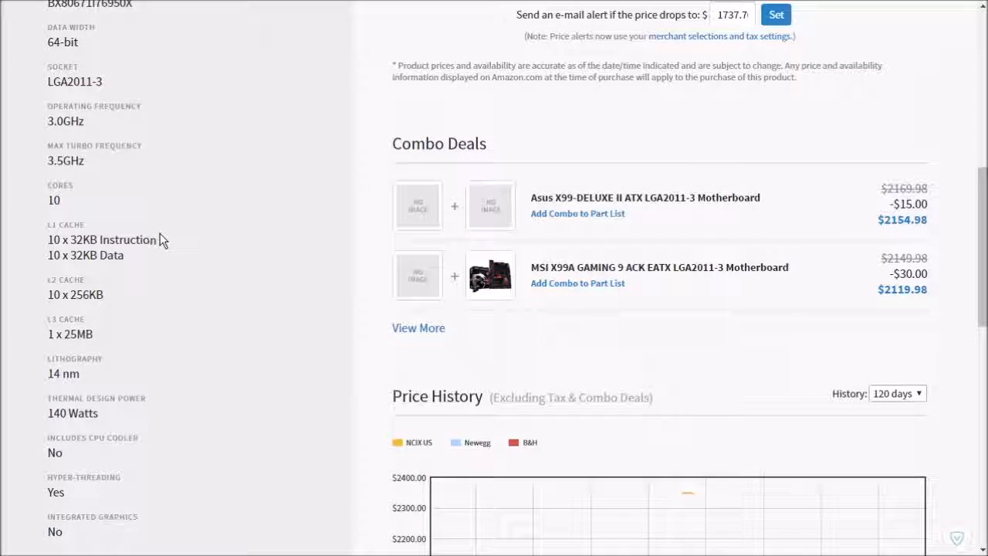
pyautogui.moveTo(142, 371)
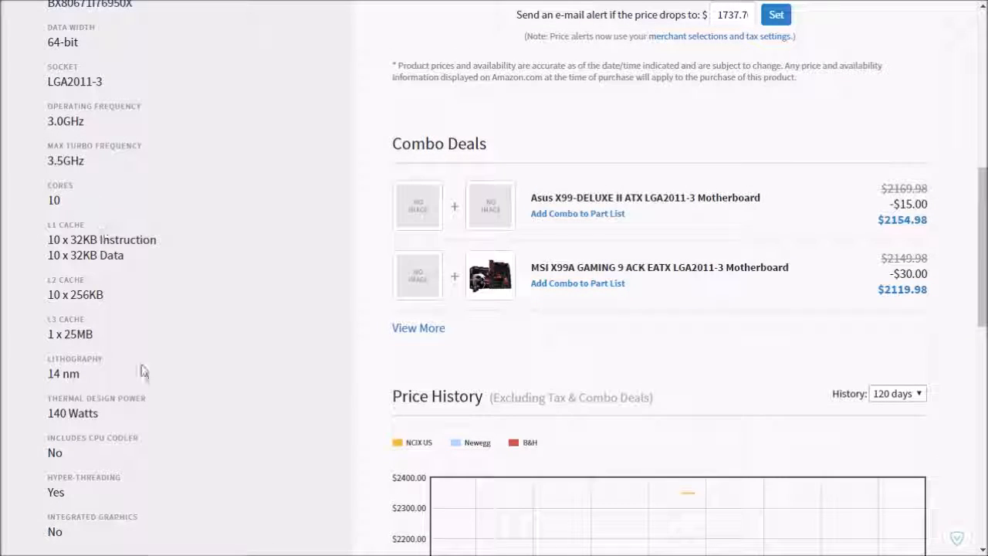
pyautogui.moveTo(152, 377)
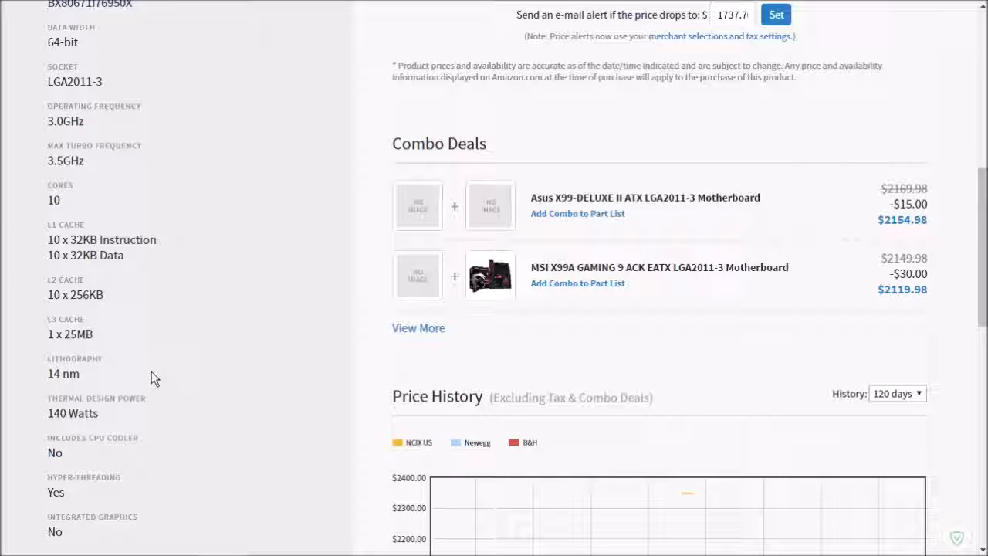
pyautogui.moveTo(111, 219)
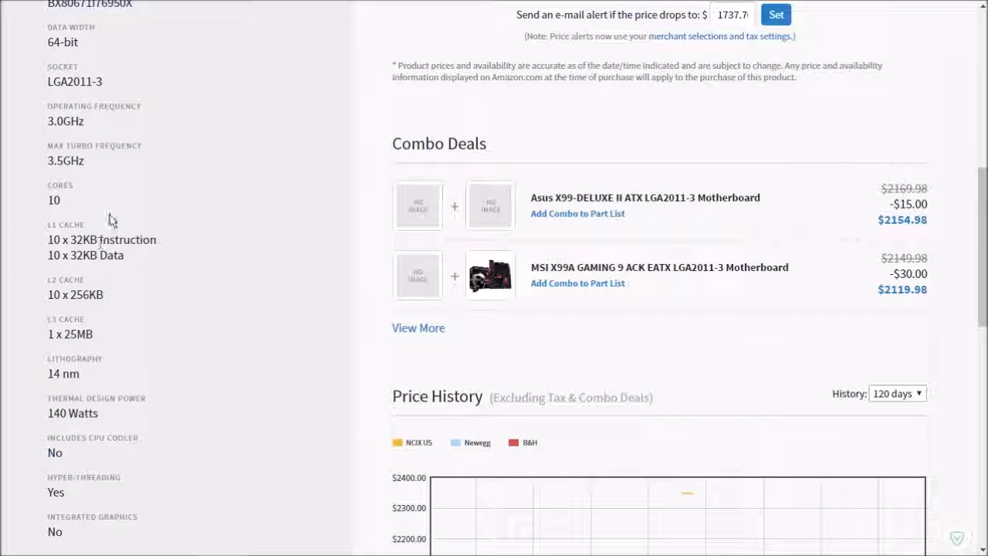
pyautogui.moveTo(120, 198)
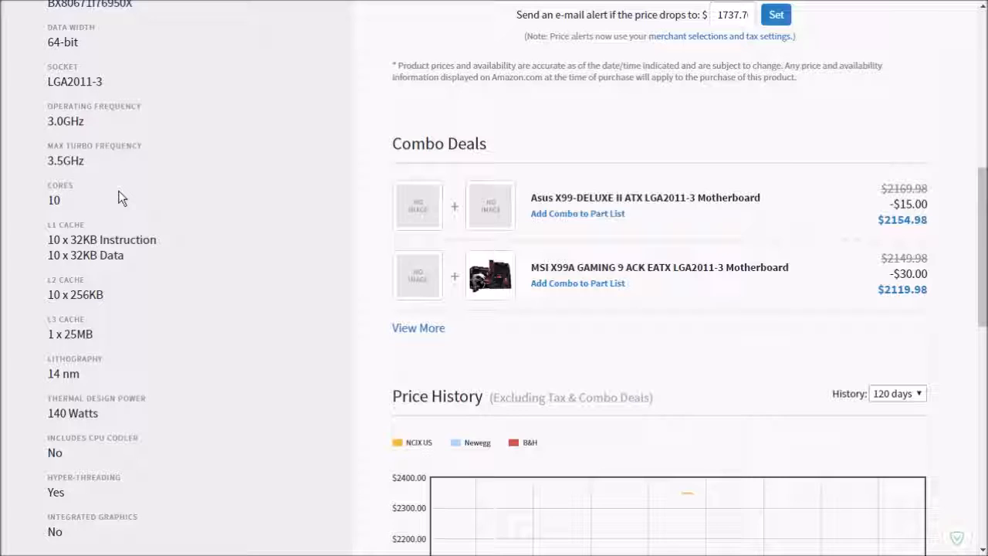
pyautogui.scroll(3)
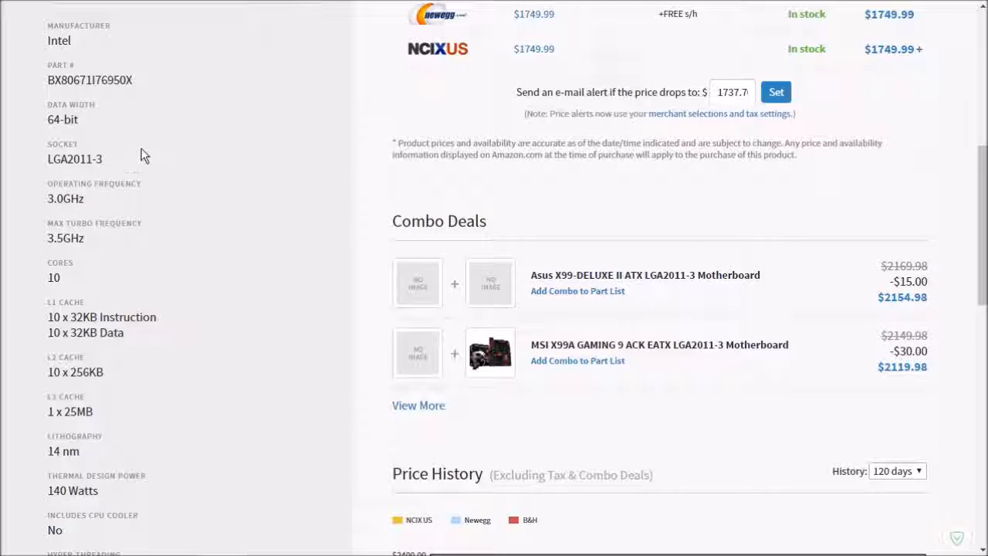
pyautogui.scroll(3)
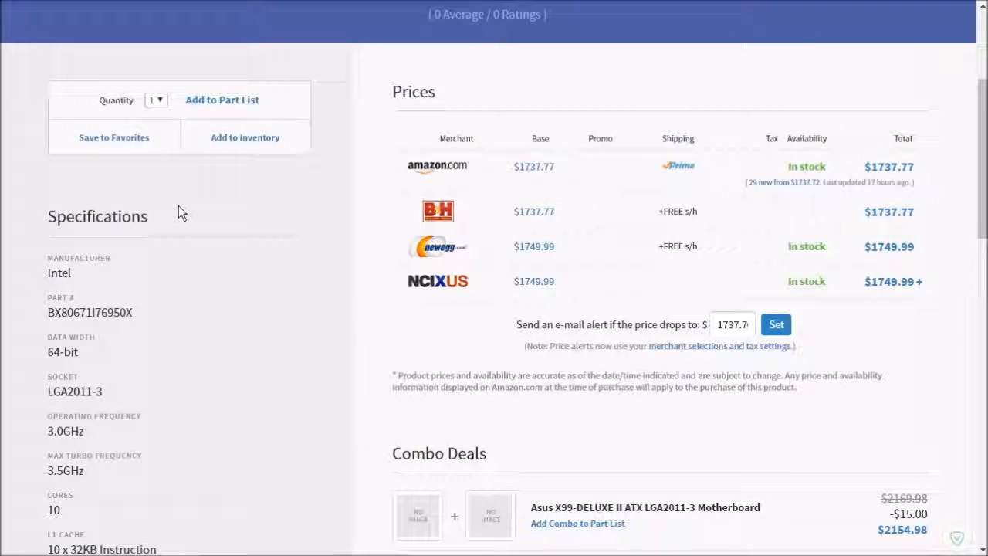
pyautogui.scroll(3)
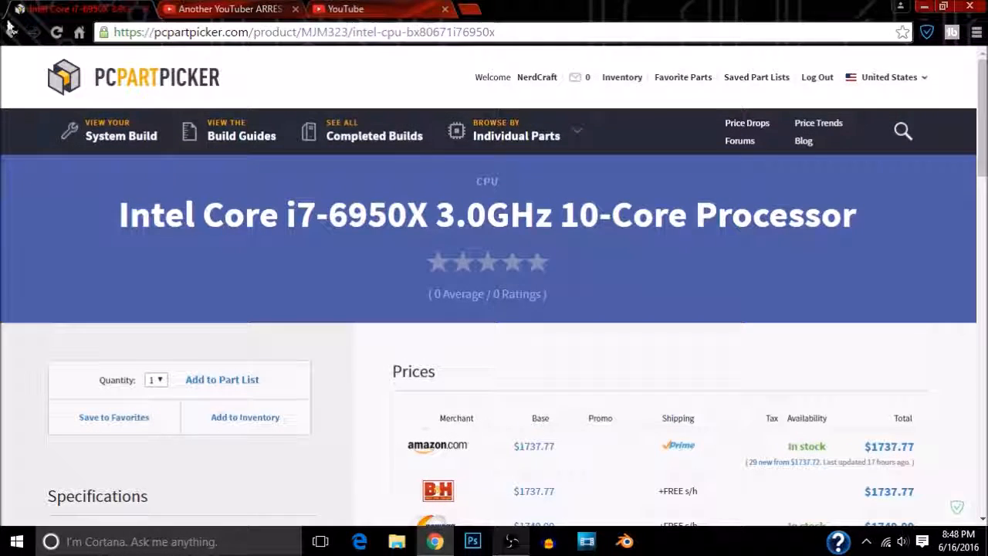
# Return to the Current Part List and bring the component table into view.
pyautogui.press('f11')
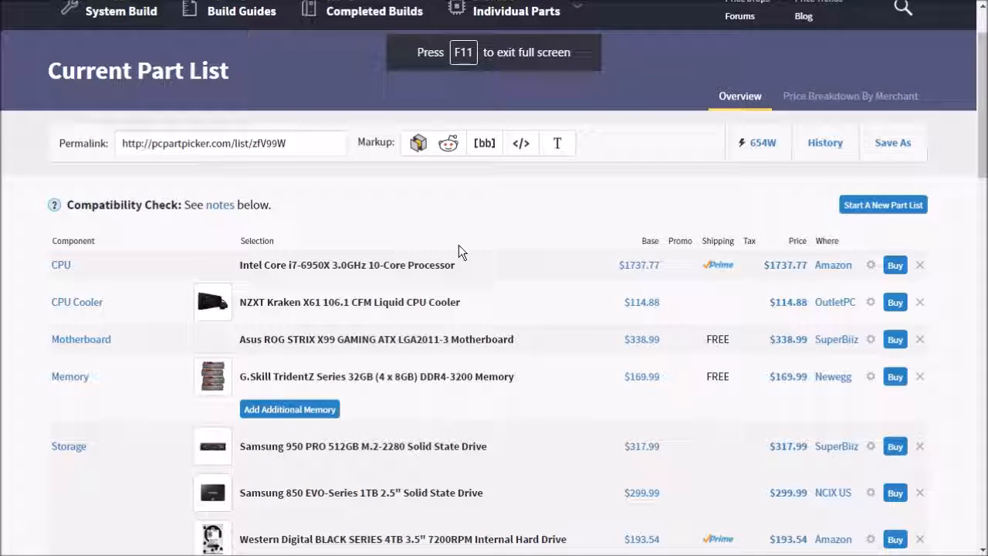
pyautogui.scroll(-3)
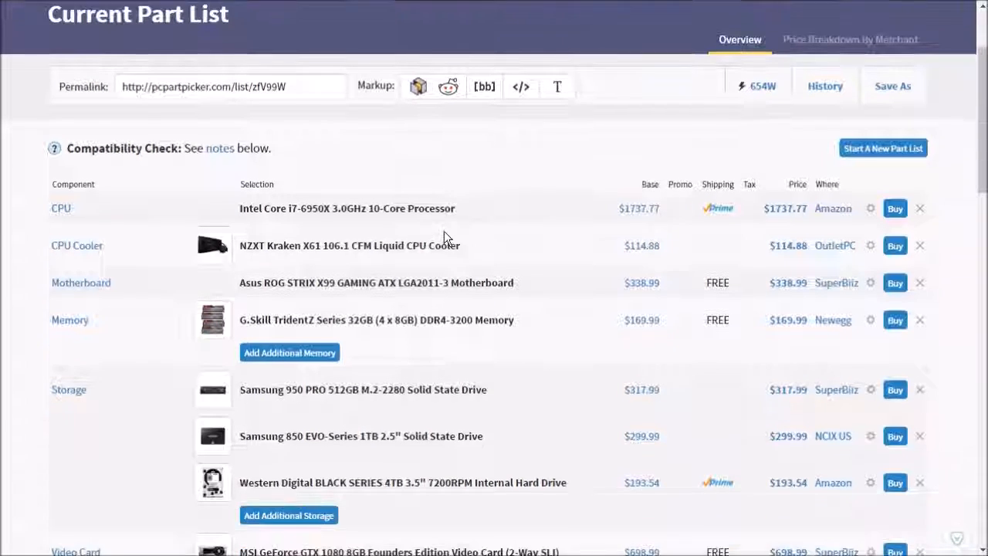
pyautogui.scroll(3)
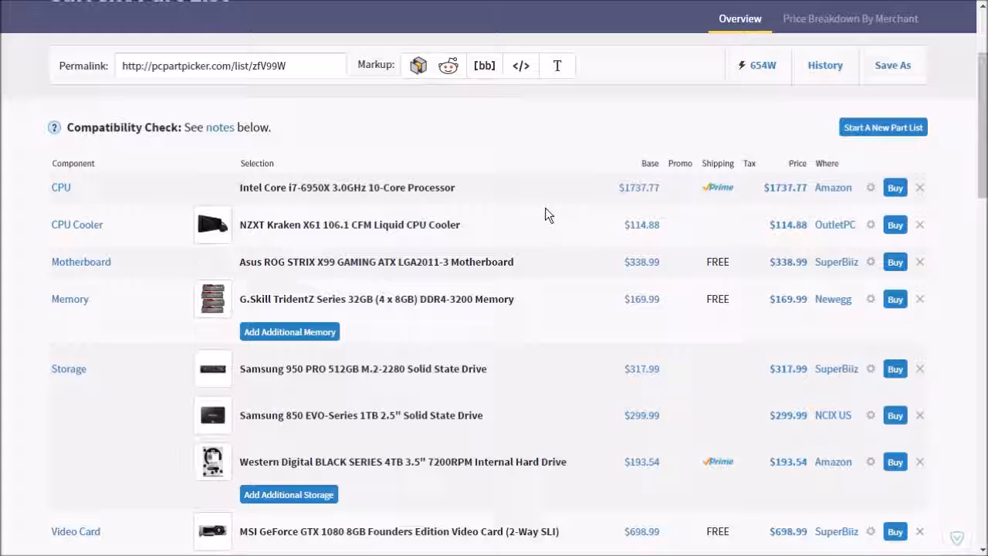
pyautogui.moveTo(479, 213)
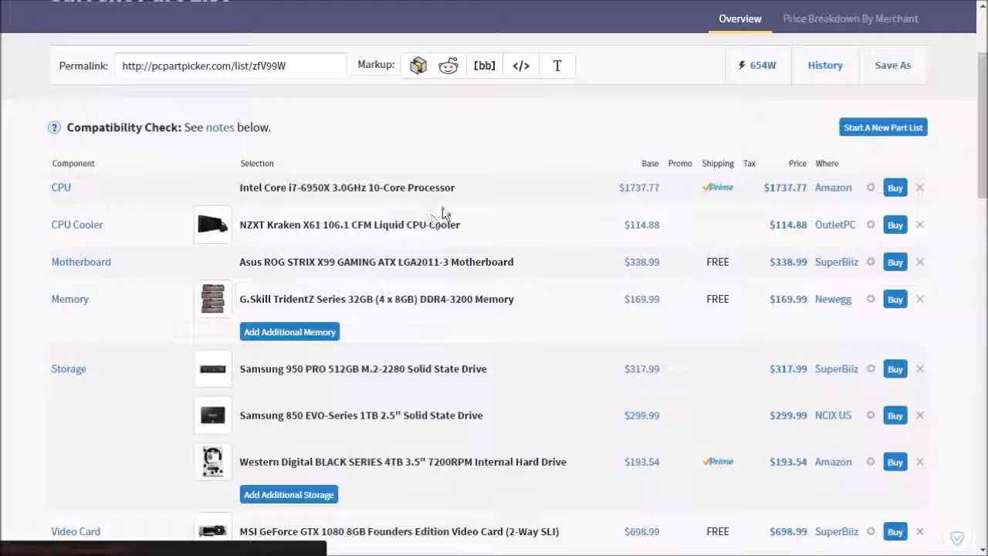
pyautogui.click(349, 226)
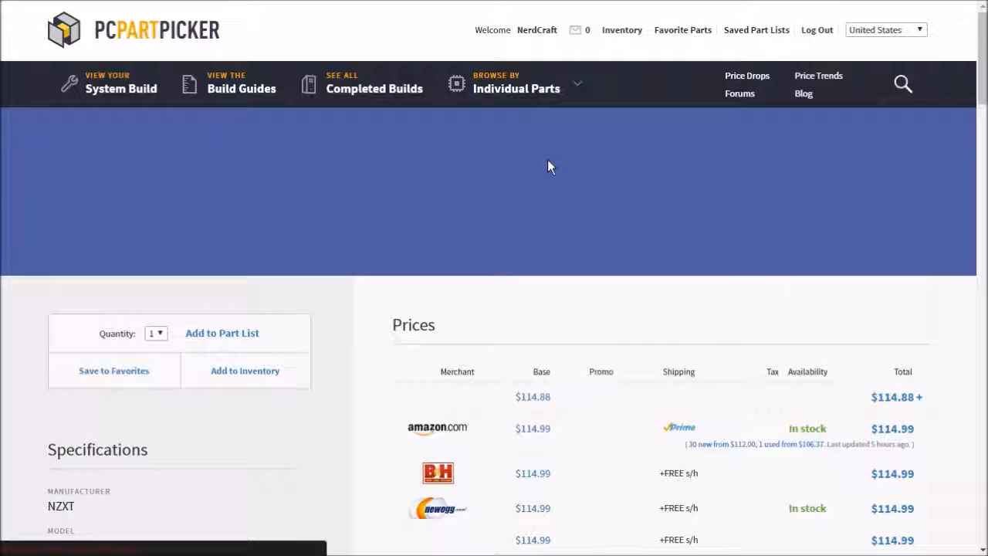
pyautogui.scroll(-3)
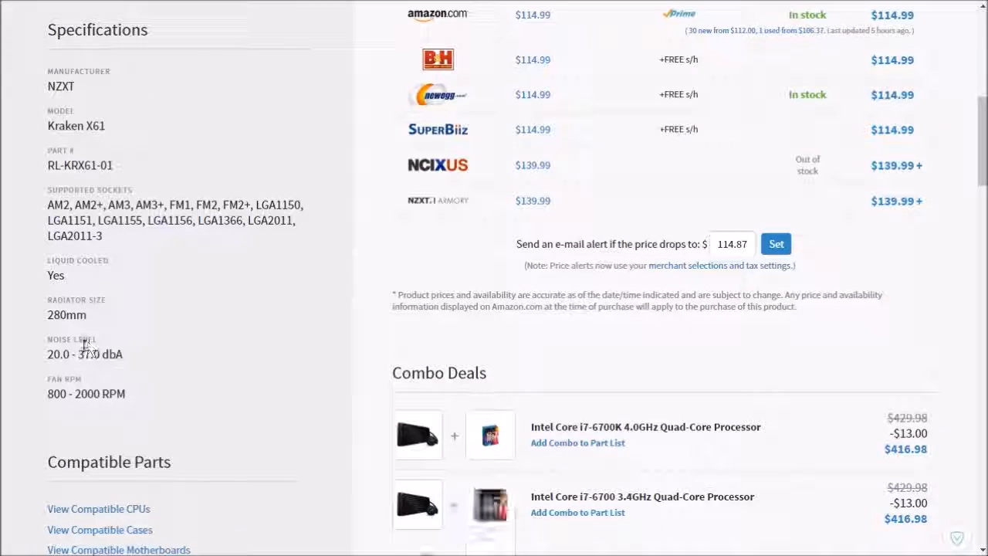
pyautogui.doubleClick(67, 315)
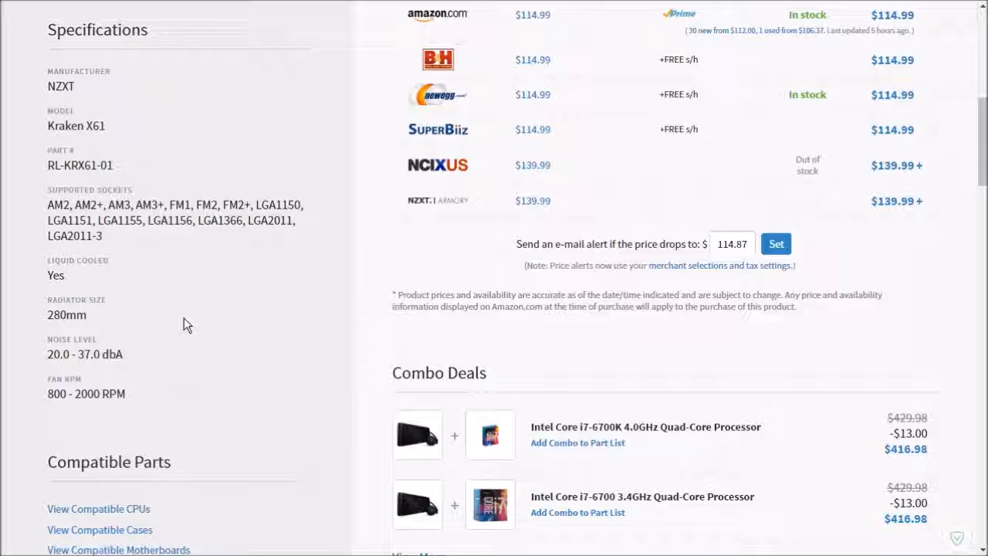
pyautogui.scroll(3)
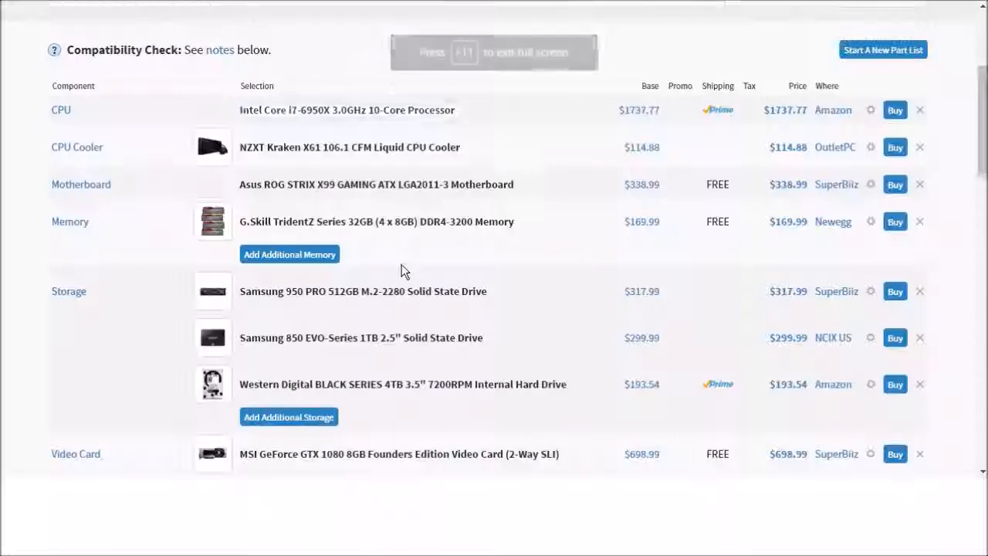
pyautogui.scroll(-3)
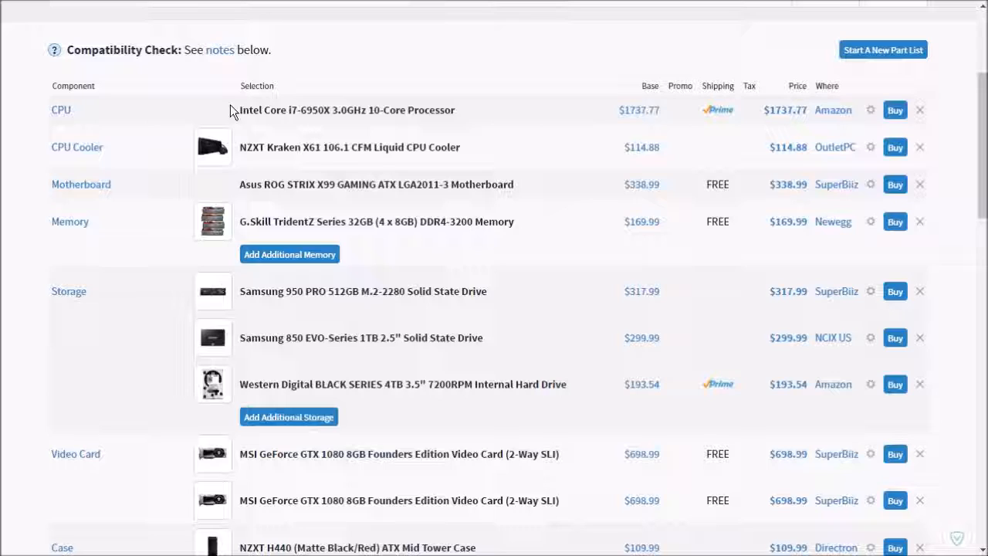
pyautogui.moveTo(409, 278)
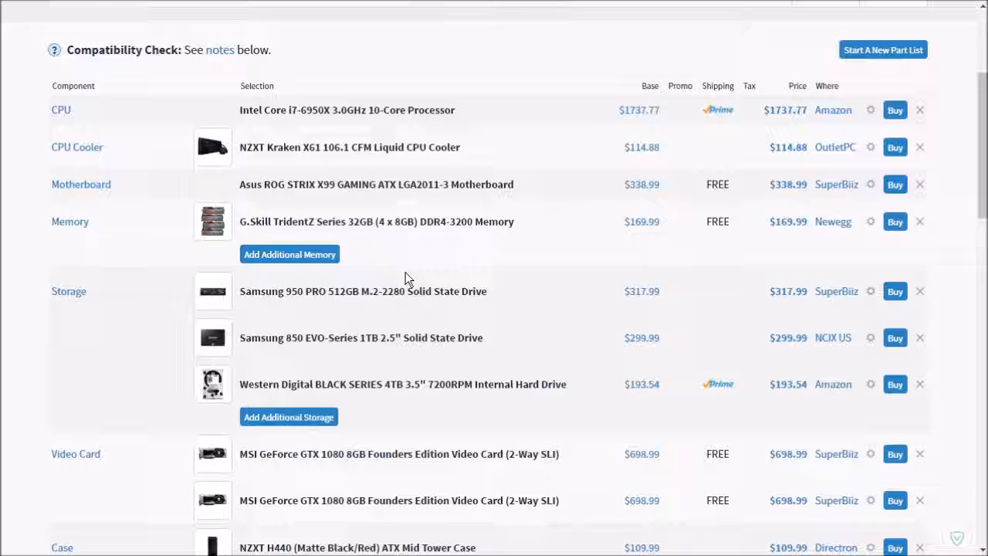
pyautogui.scroll(-3)
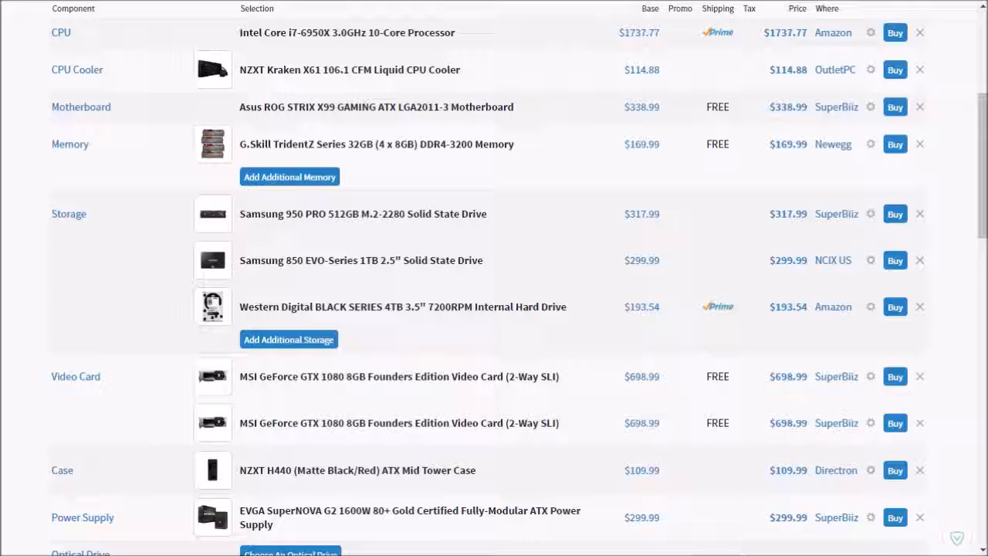
pyautogui.moveTo(54, 259)
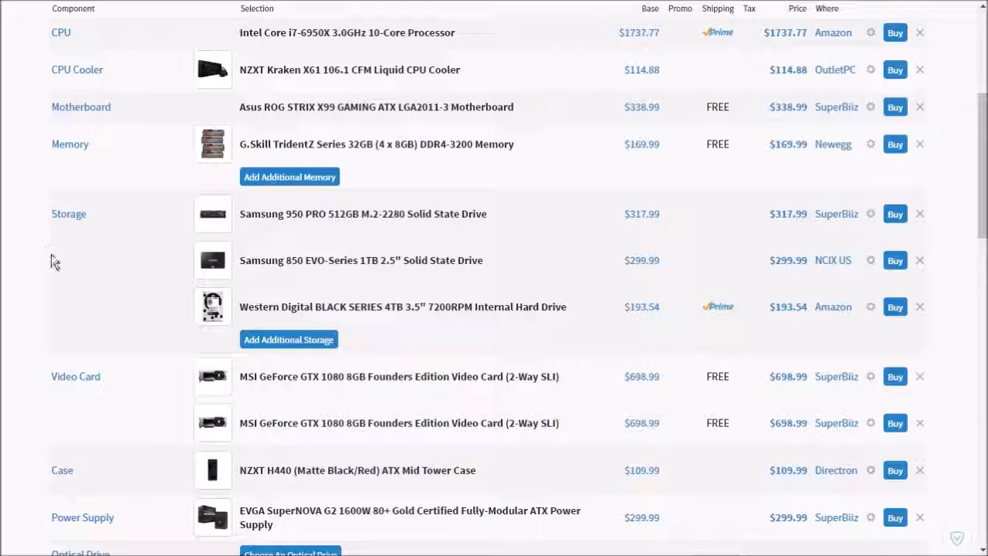
pyautogui.moveTo(47, 253)
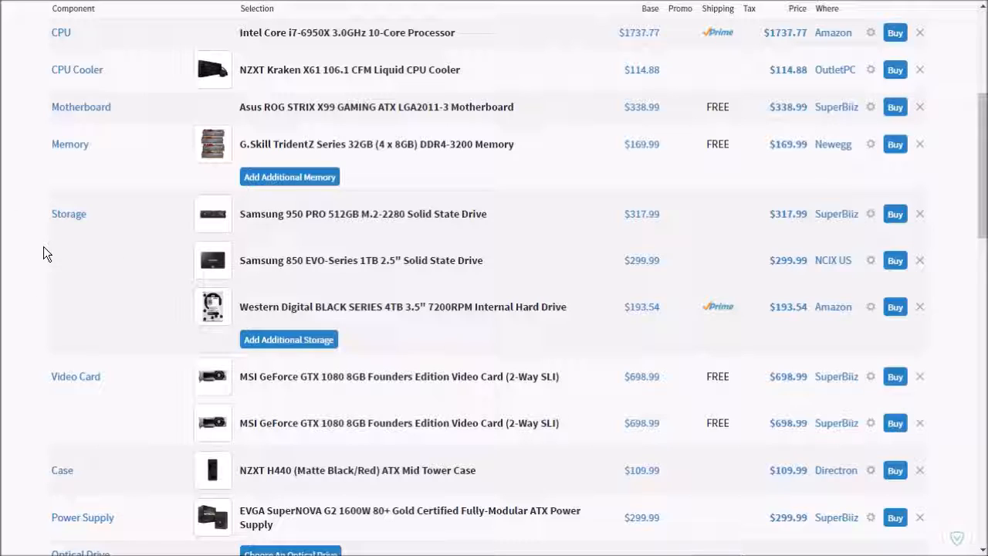
pyautogui.scroll(-3)
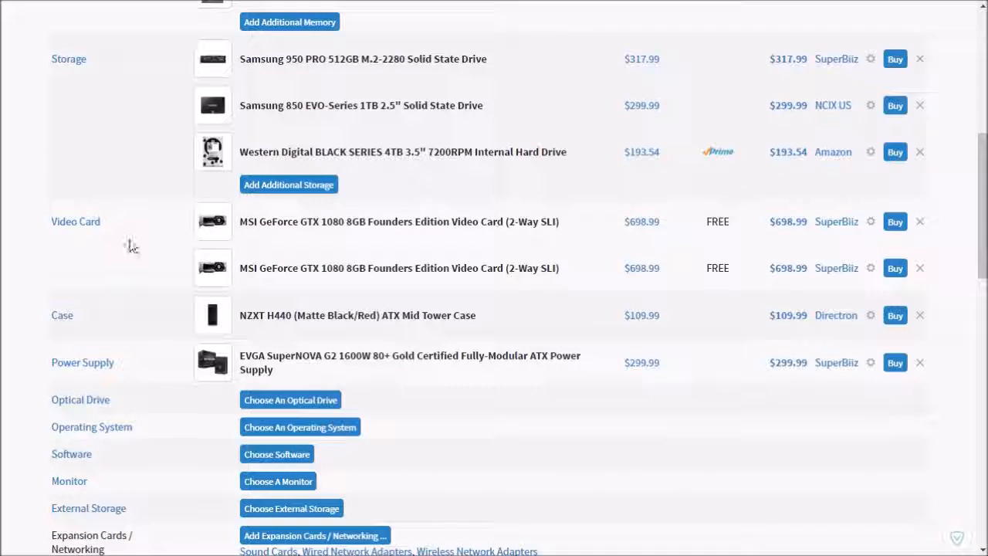
pyautogui.moveTo(164, 242)
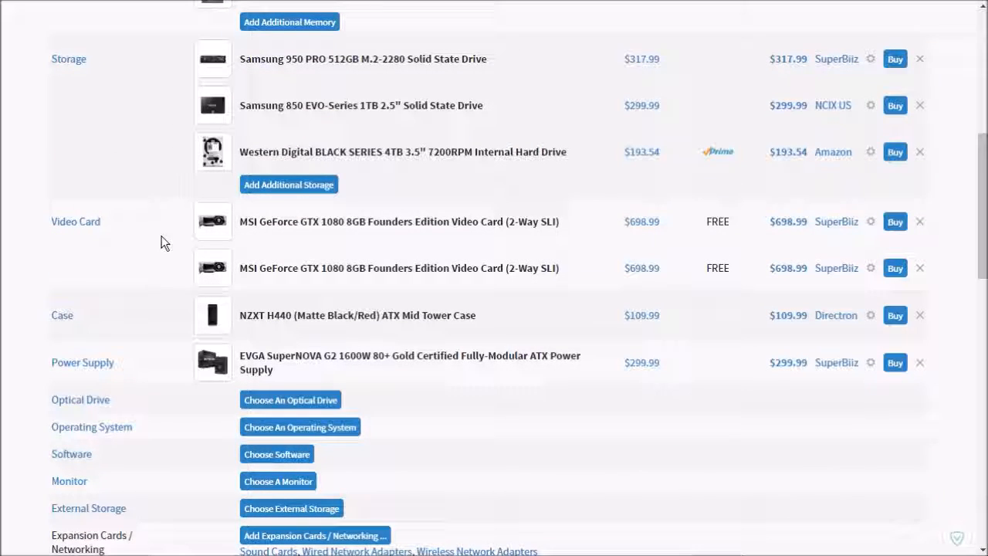
pyautogui.moveTo(228, 126)
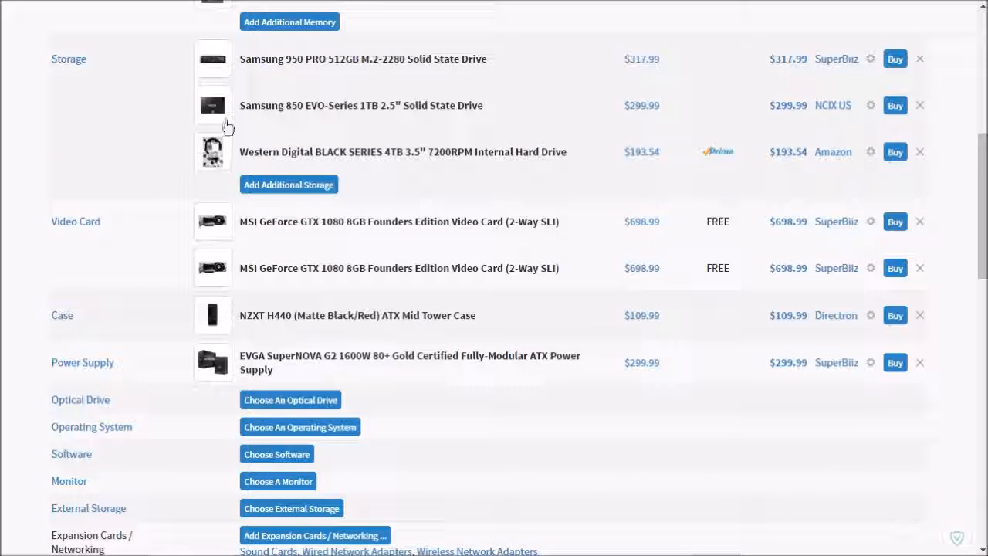
pyautogui.scroll(-3)
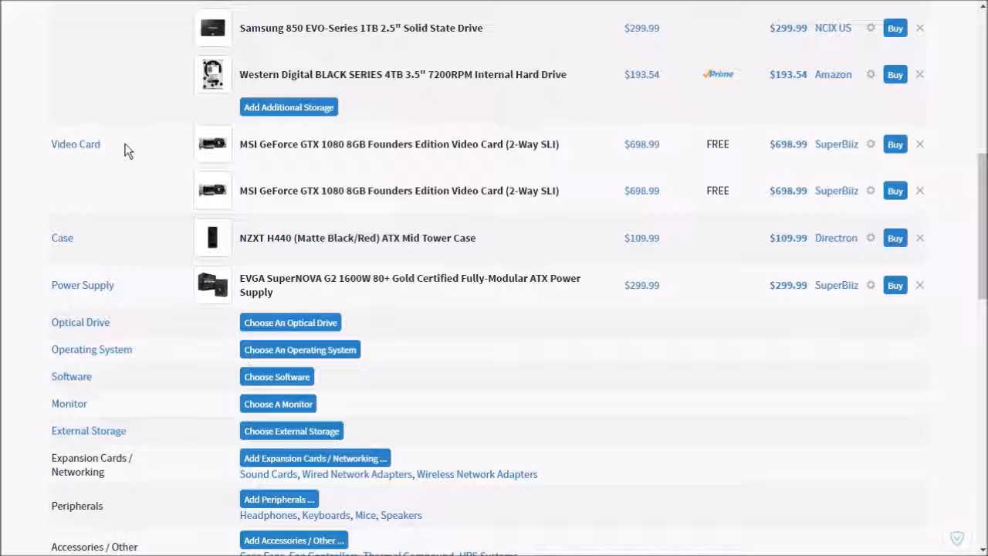
pyautogui.moveTo(108, 162)
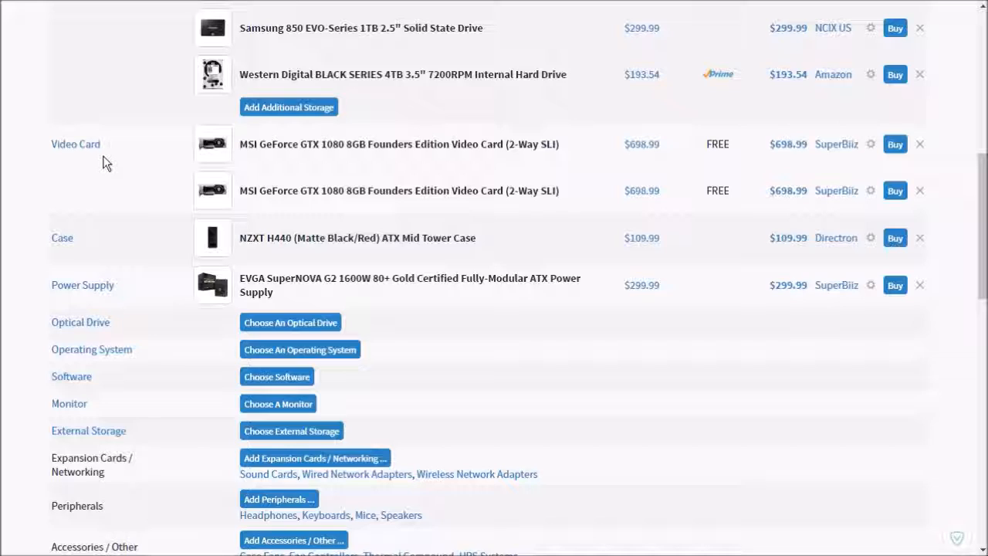
pyautogui.moveTo(131, 201)
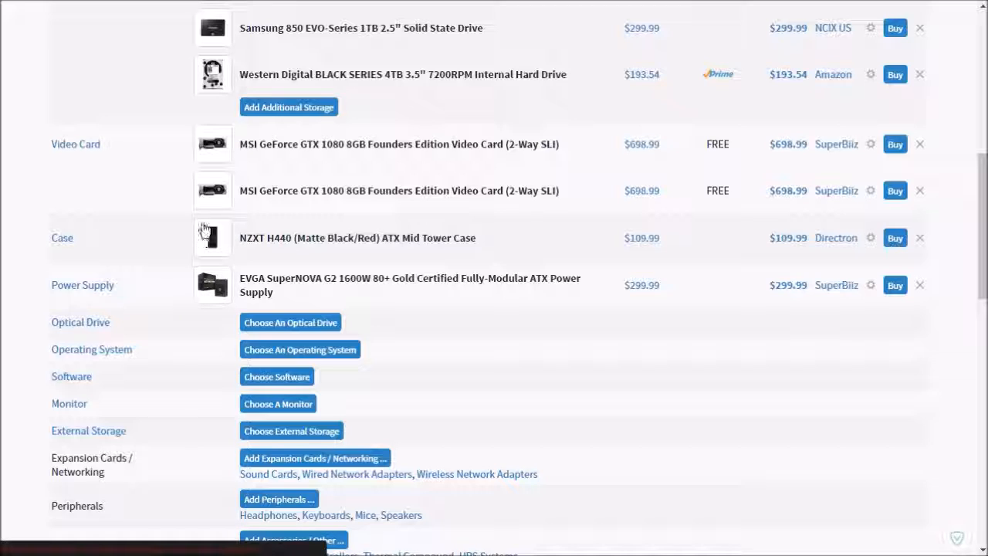
pyautogui.moveTo(285, 255)
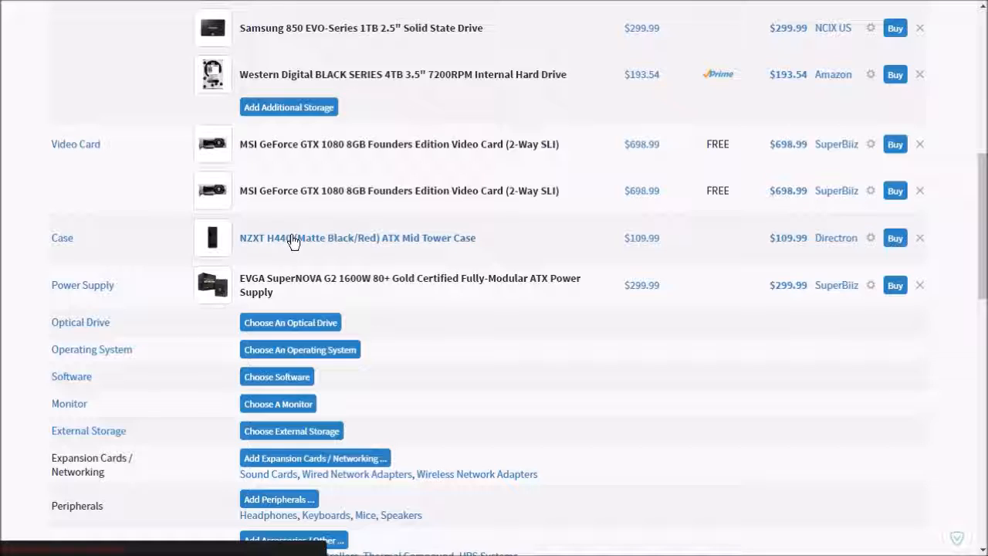
pyautogui.click(356, 238)
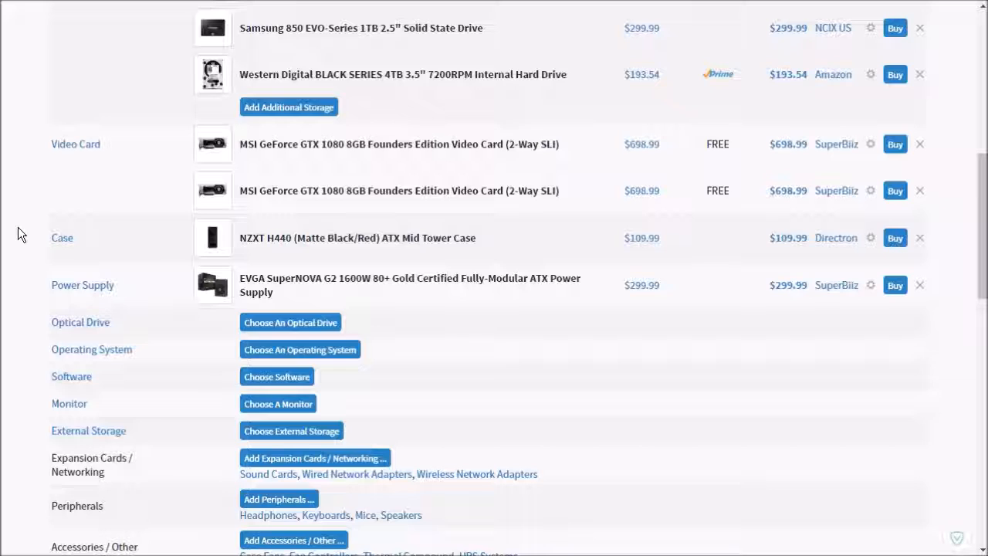
pyautogui.moveTo(33, 207)
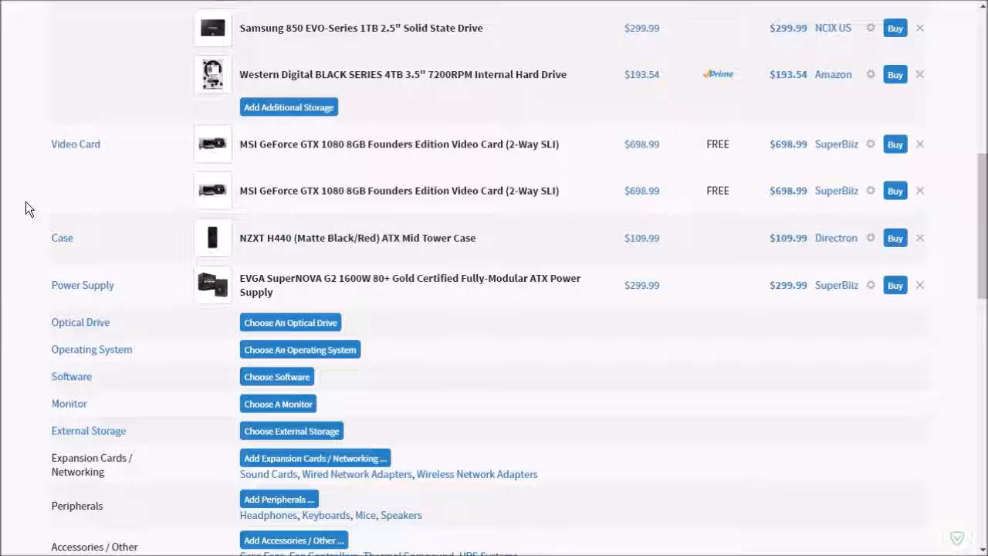
pyautogui.scroll(3)
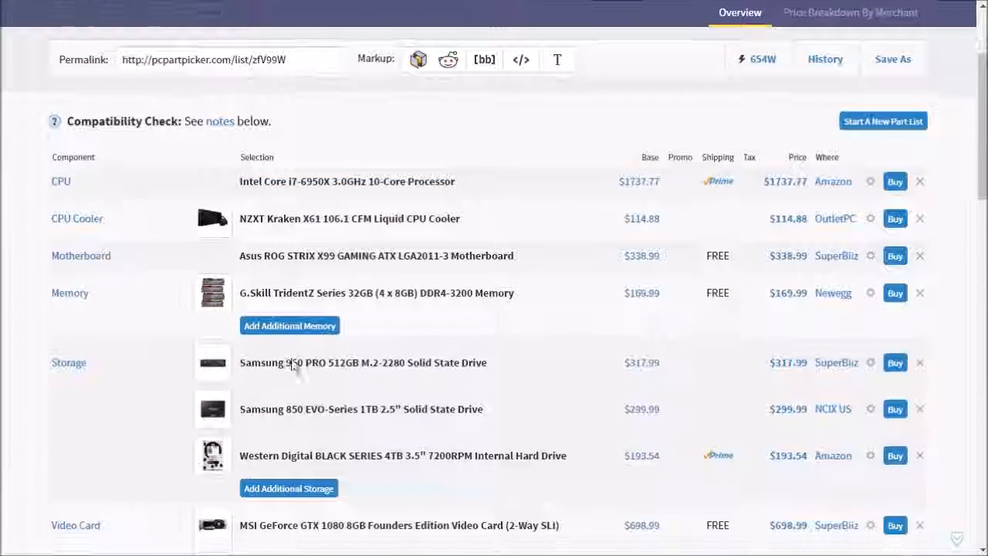
pyautogui.scroll(-3)
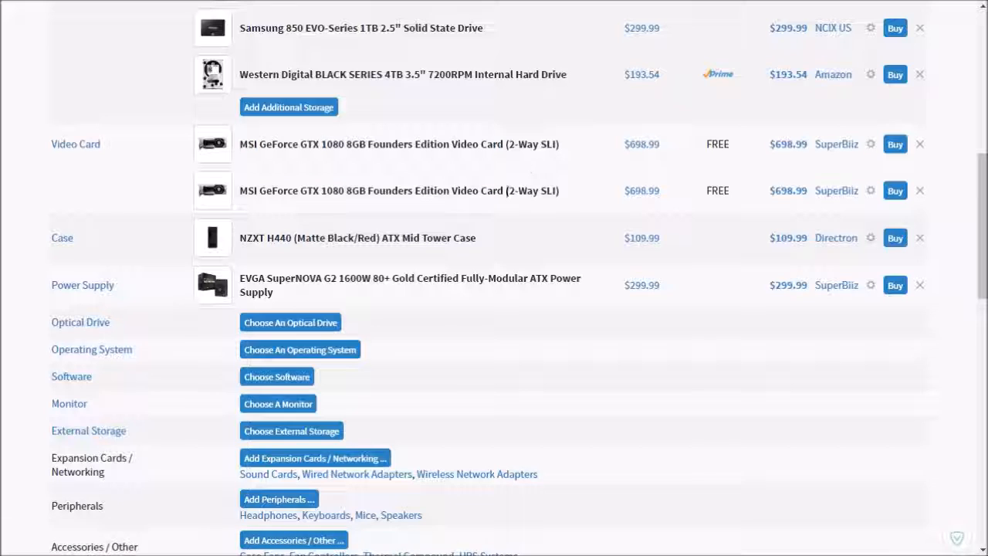
pyautogui.scroll(3)
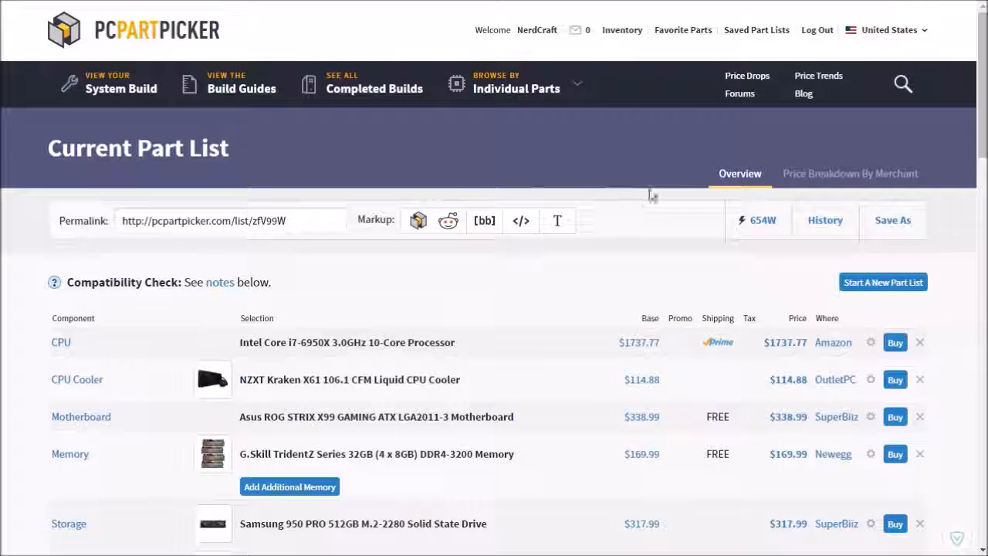
pyautogui.moveTo(611, 241)
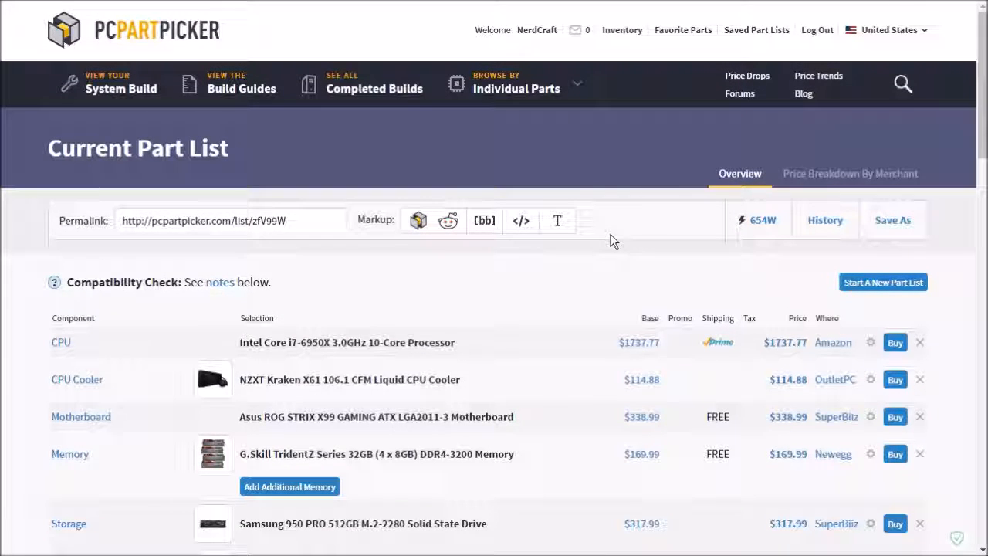
pyautogui.scroll(-3)
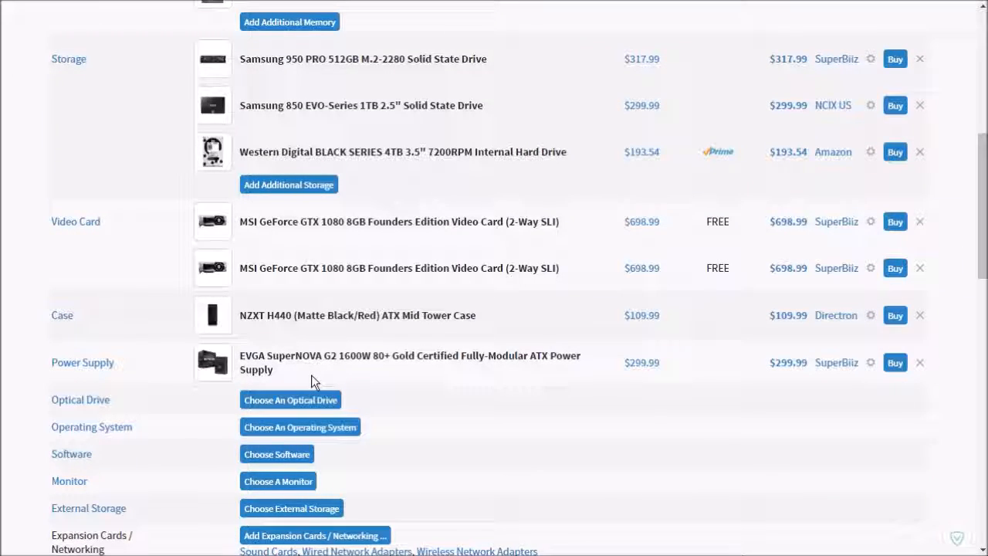
pyautogui.moveTo(323, 378)
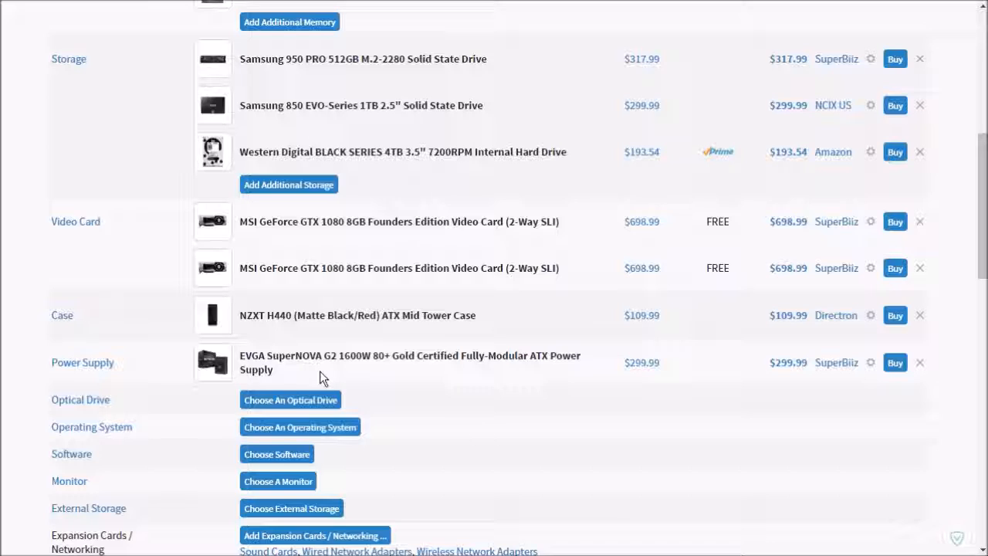
pyautogui.moveTo(327, 371)
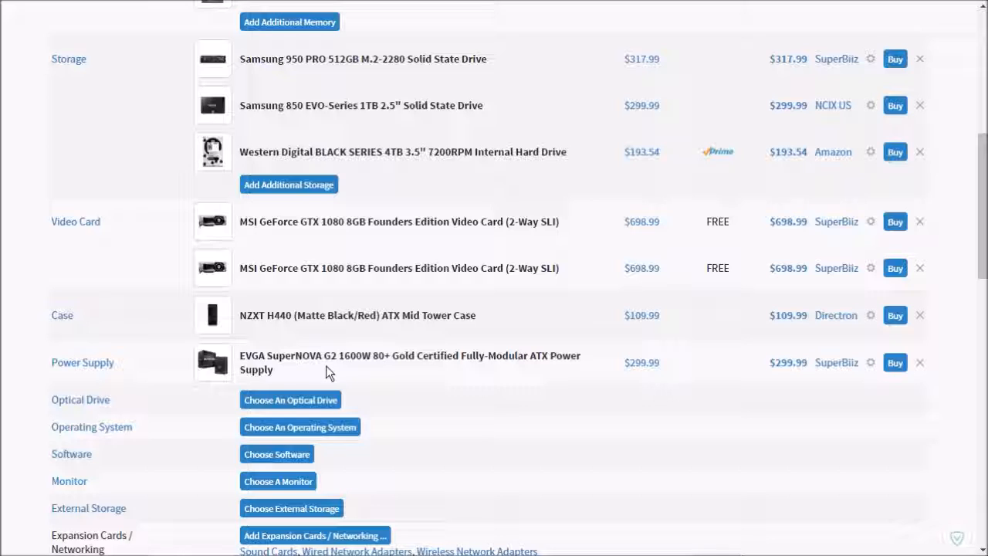
pyautogui.moveTo(370, 373)
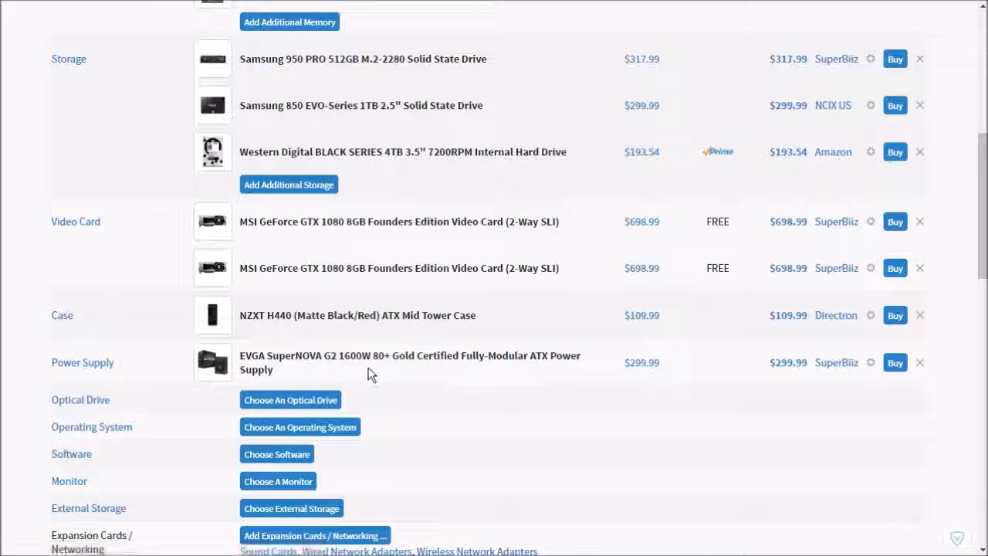
pyautogui.moveTo(399, 370)
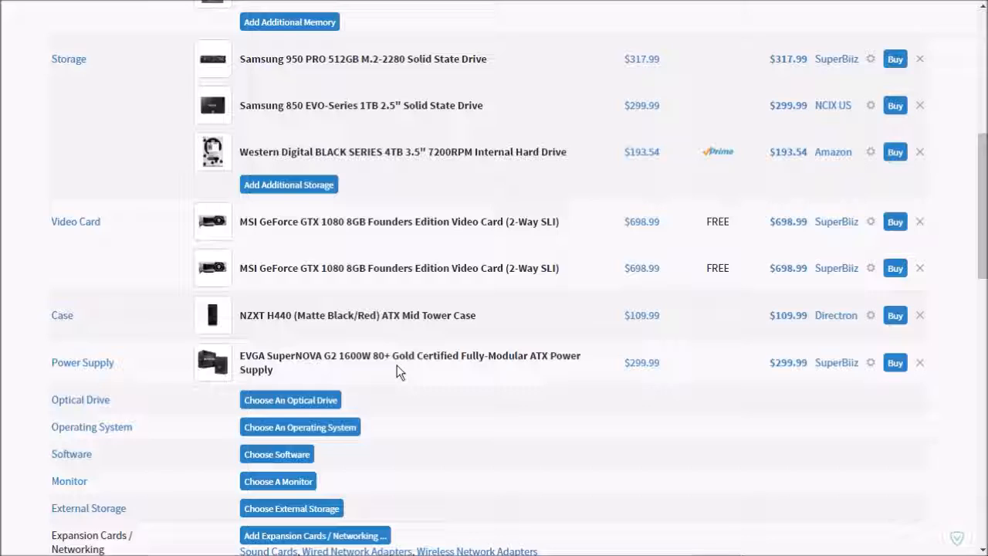
pyautogui.moveTo(394, 346)
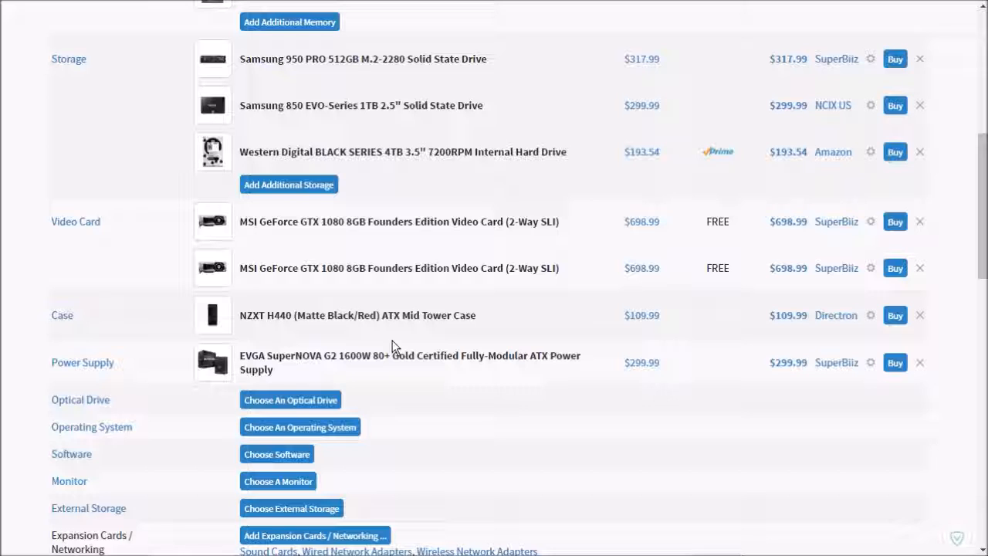
pyautogui.moveTo(521, 342)
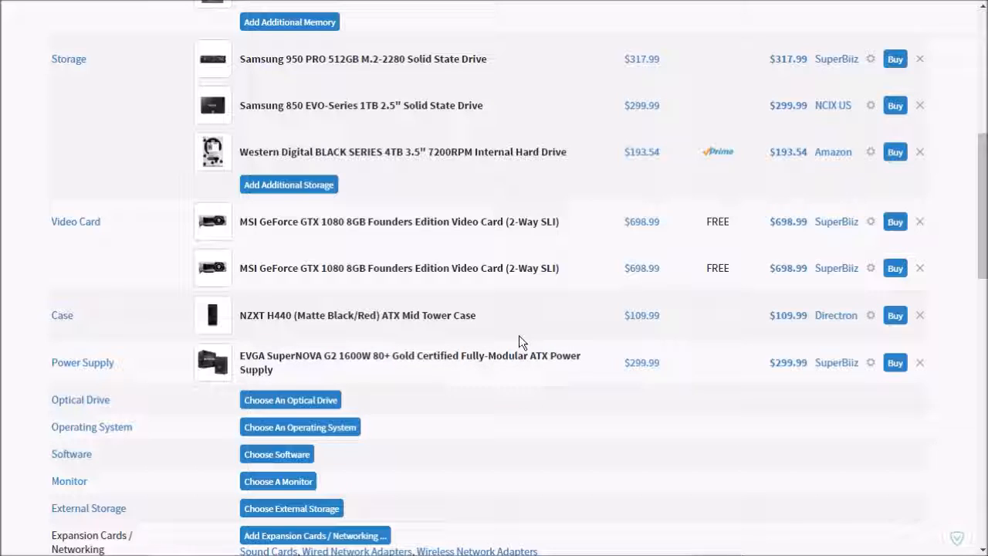
pyautogui.scroll(3)
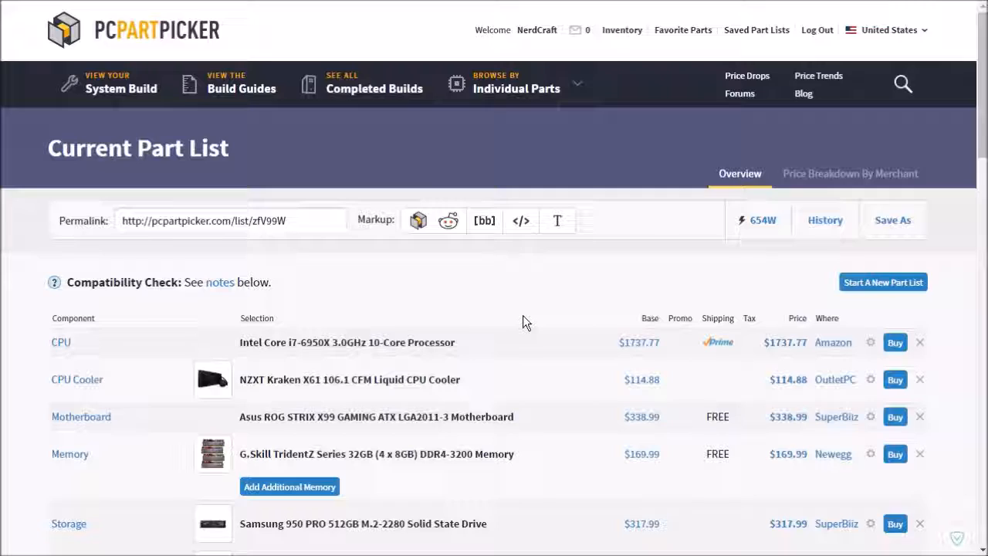
pyautogui.moveTo(537, 308)
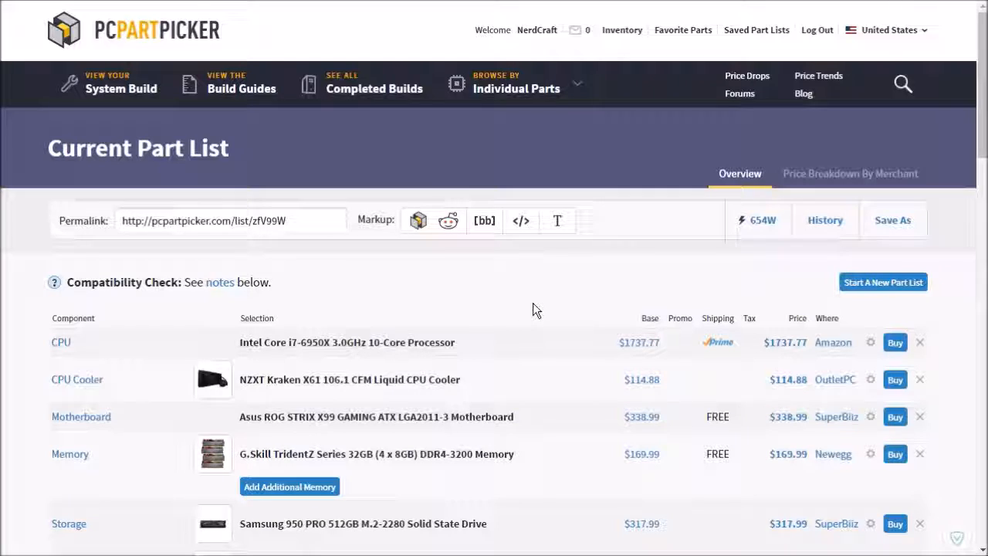